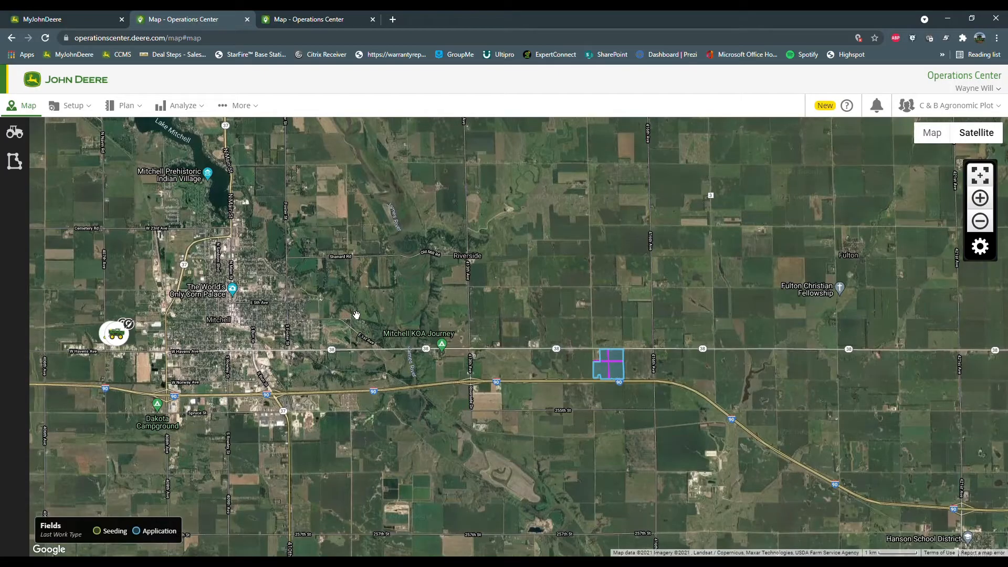
{"action": "mouse_move", "coordinate": [102, 158]}
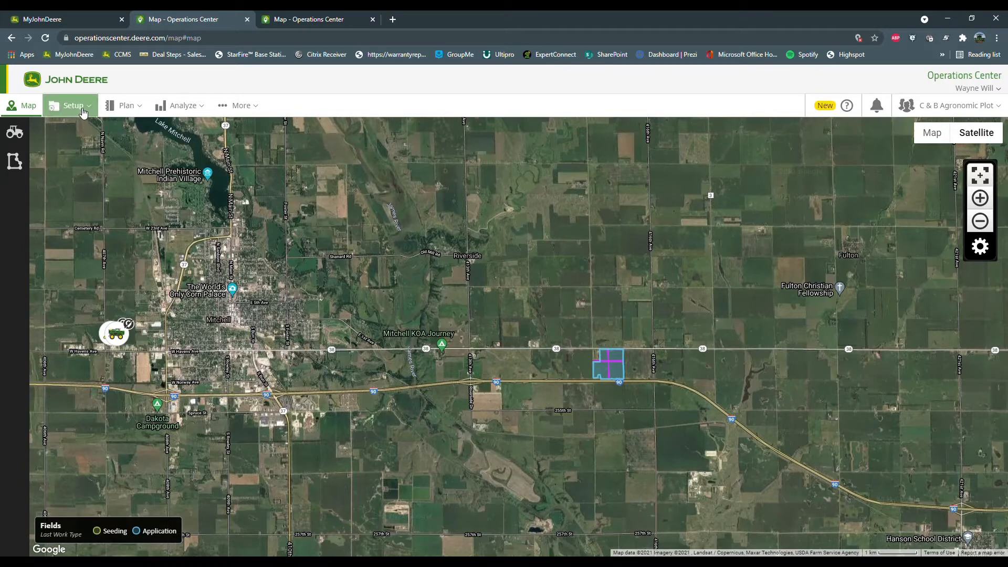
Open the Setup File Creator from the Setup menu
{"action": "left_click", "coordinate": [72, 105]}
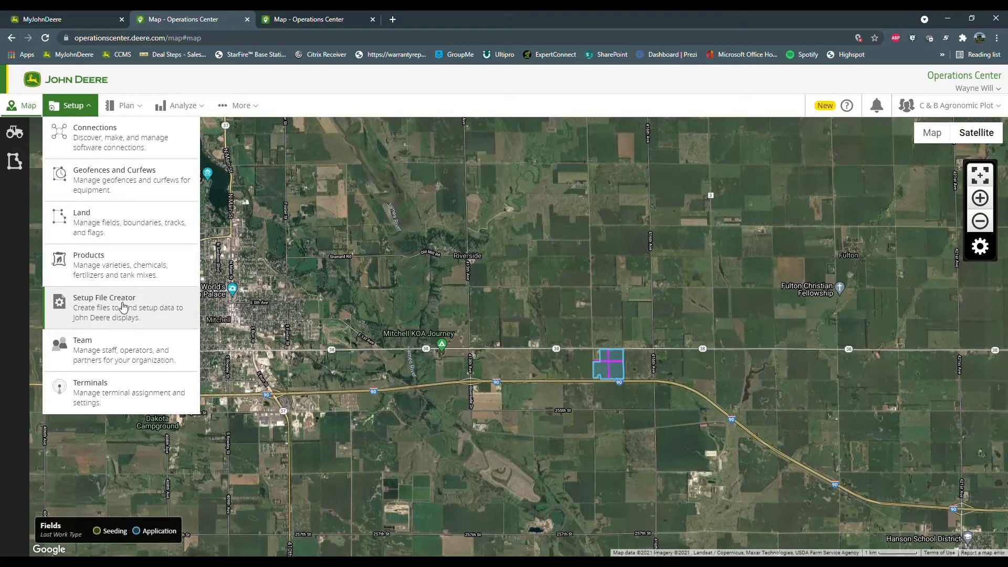
{"action": "left_click", "coordinate": [104, 307]}
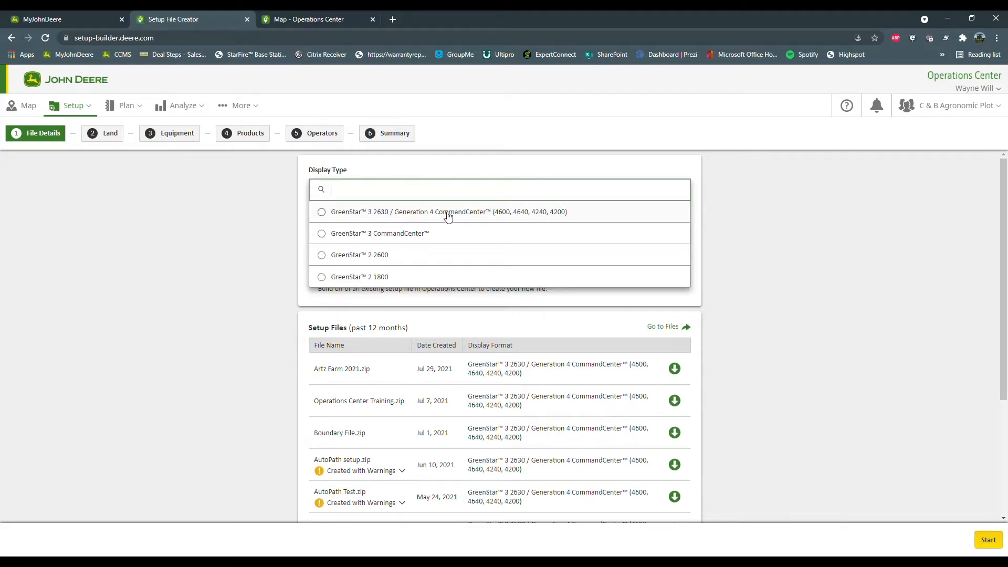
{"action": "mouse_move", "coordinate": [479, 215]}
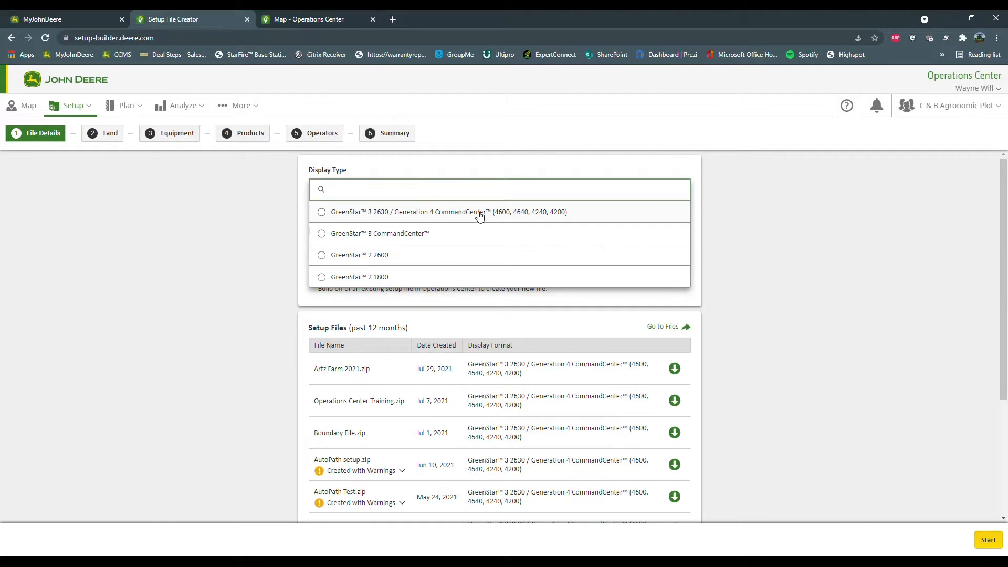
Target GreenStar 3 2630 / Gen 4 displays and name the file 'Fall Harvest File 2021'
{"action": "left_click", "coordinate": [447, 212]}
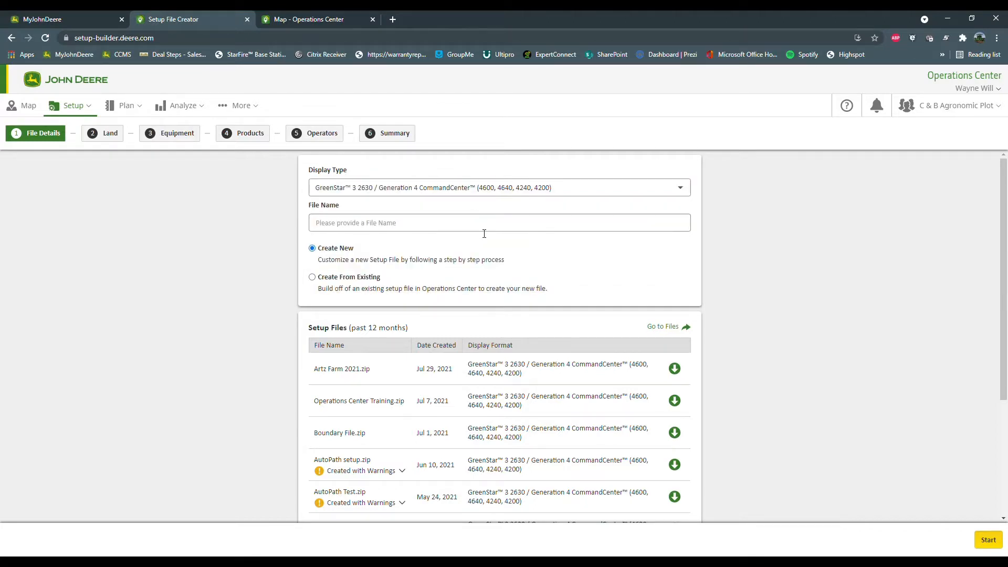
{"action": "type", "text": "F"}
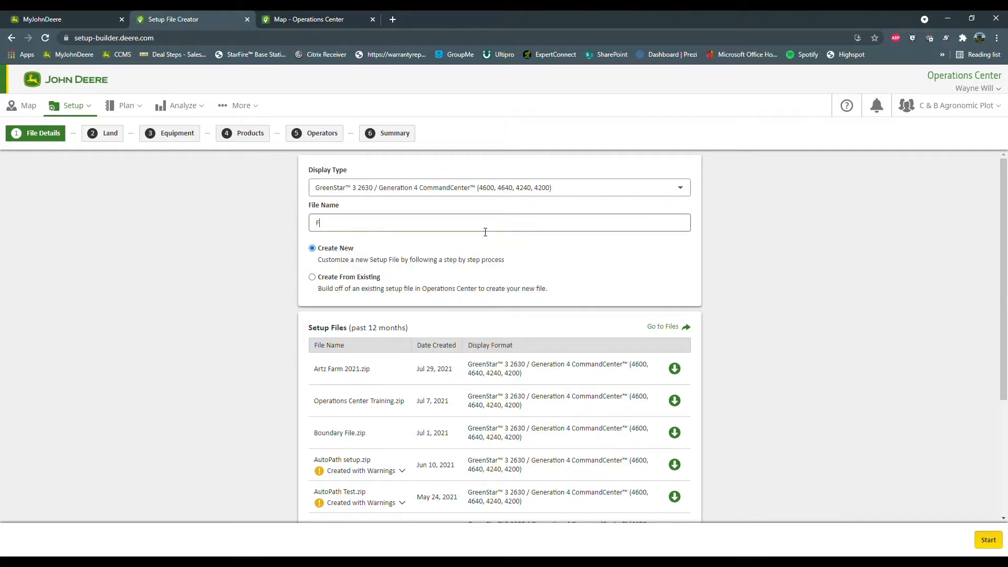
{"action": "type", "text": "all Har"}
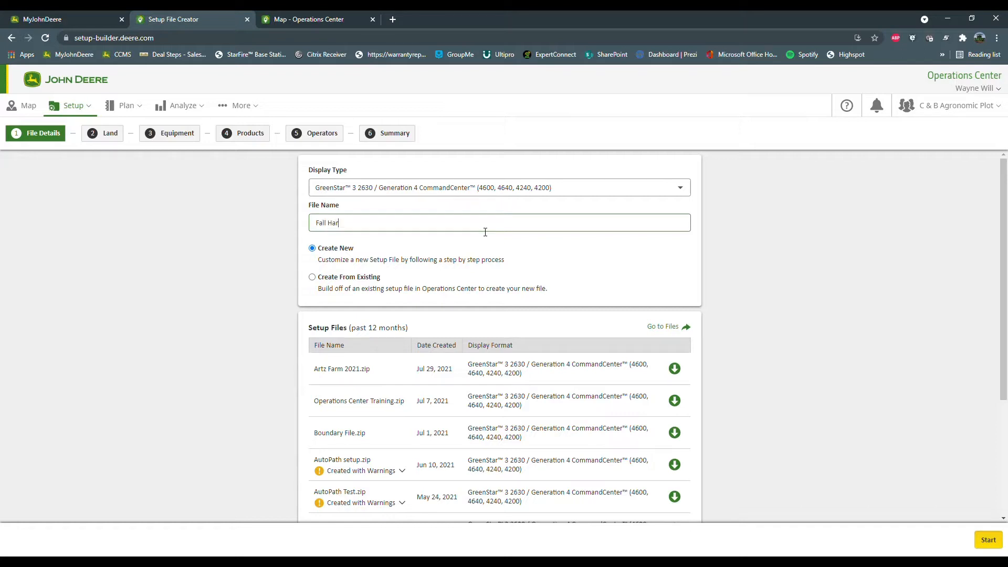
{"action": "type", "text": "vest File 20"}
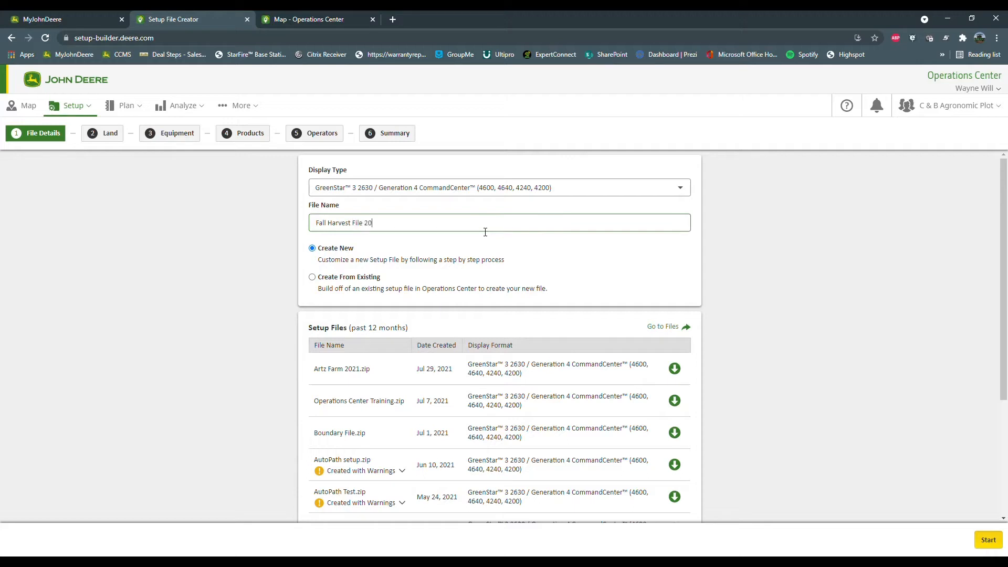
{"action": "type", "text": "21"}
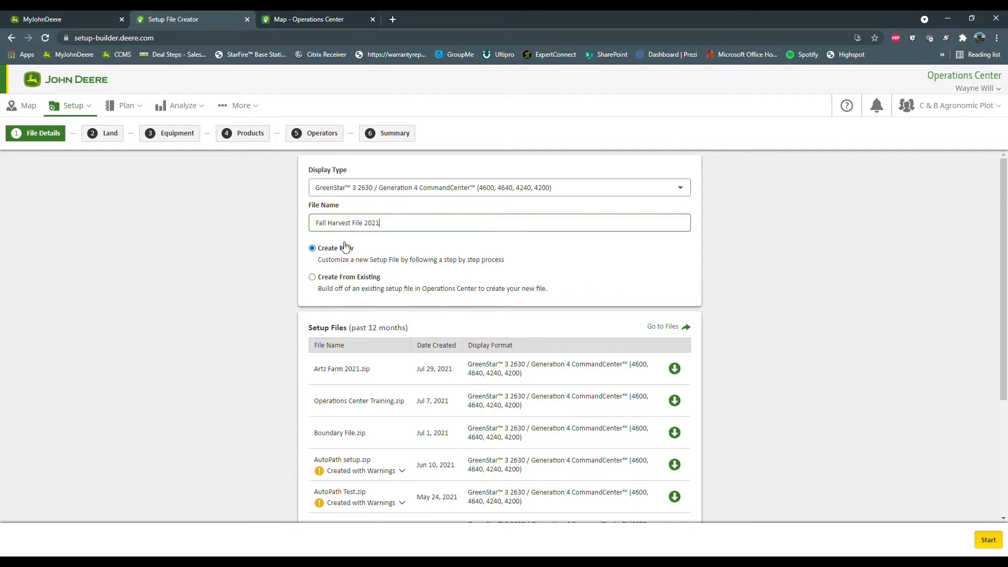
{"action": "mouse_move", "coordinate": [597, 377]}
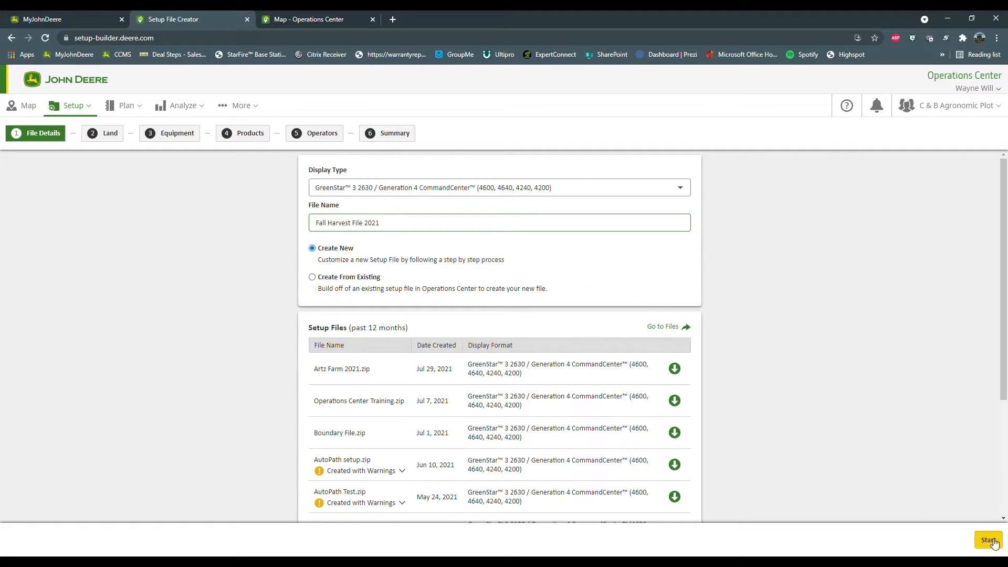
Start the setup file, include all fields, and base AutoPath on Most Recent Seeding
{"action": "left_click", "coordinate": [988, 541]}
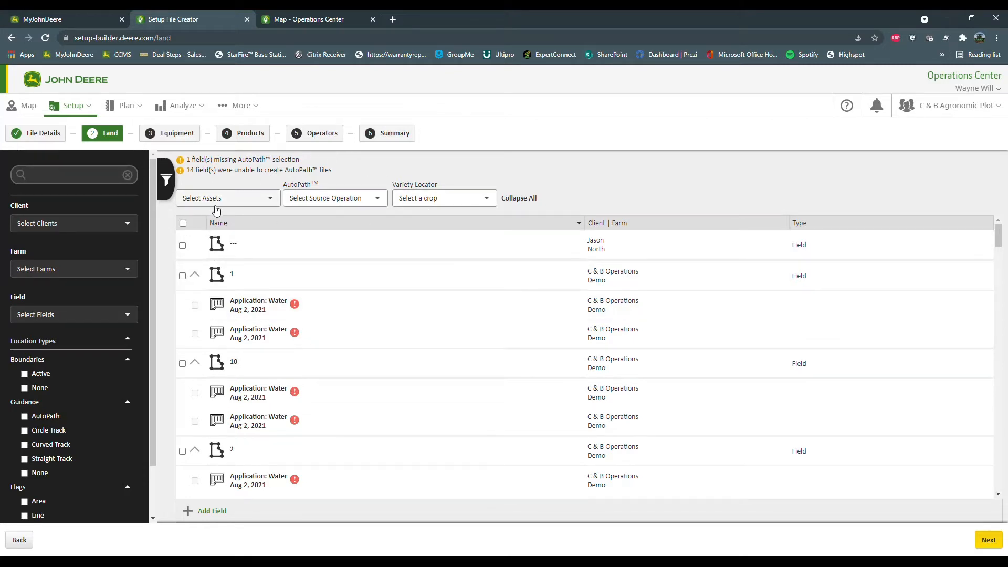
{"action": "mouse_move", "coordinate": [77, 415]}
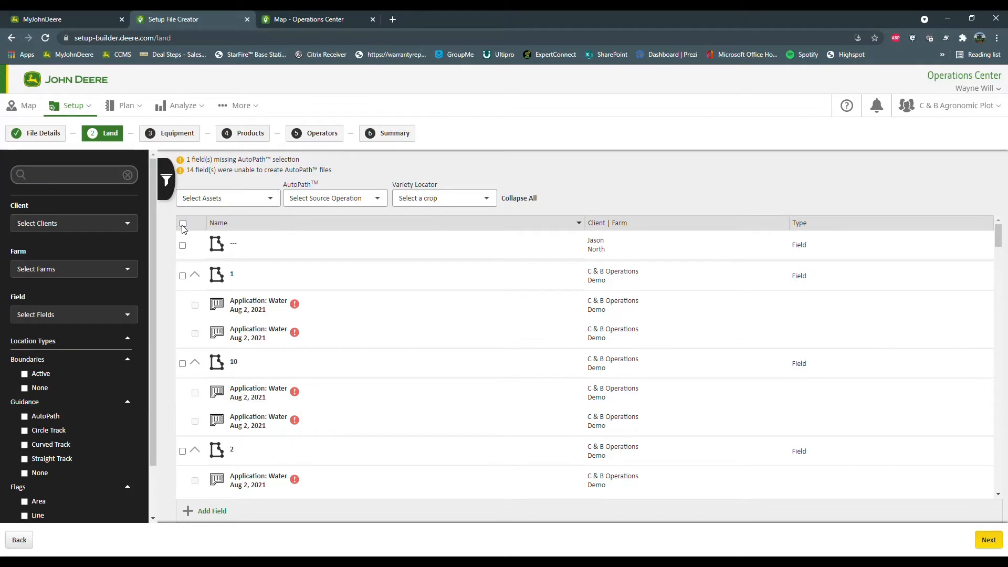
{"action": "left_click", "coordinate": [183, 223]}
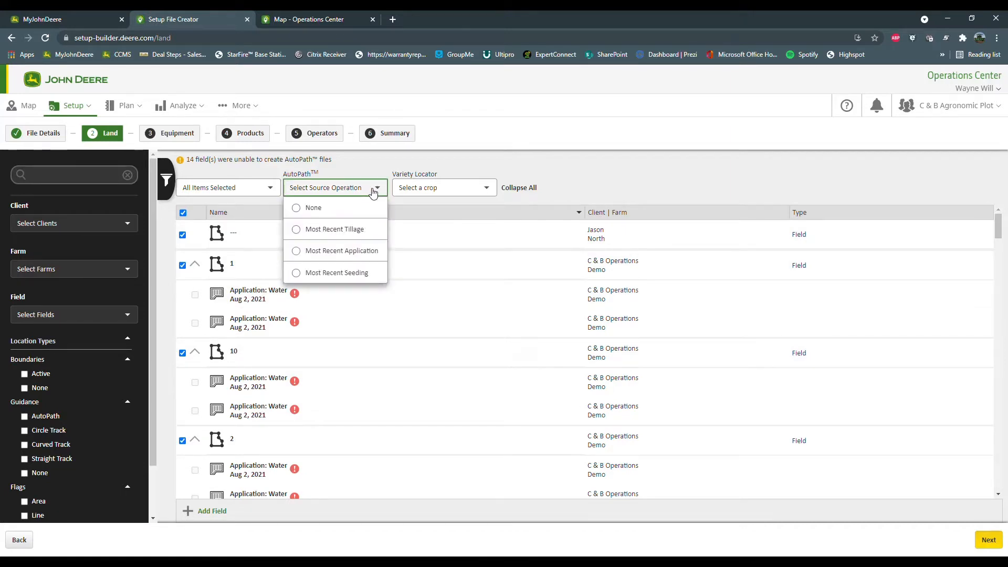
{"action": "mouse_move", "coordinate": [387, 233]}
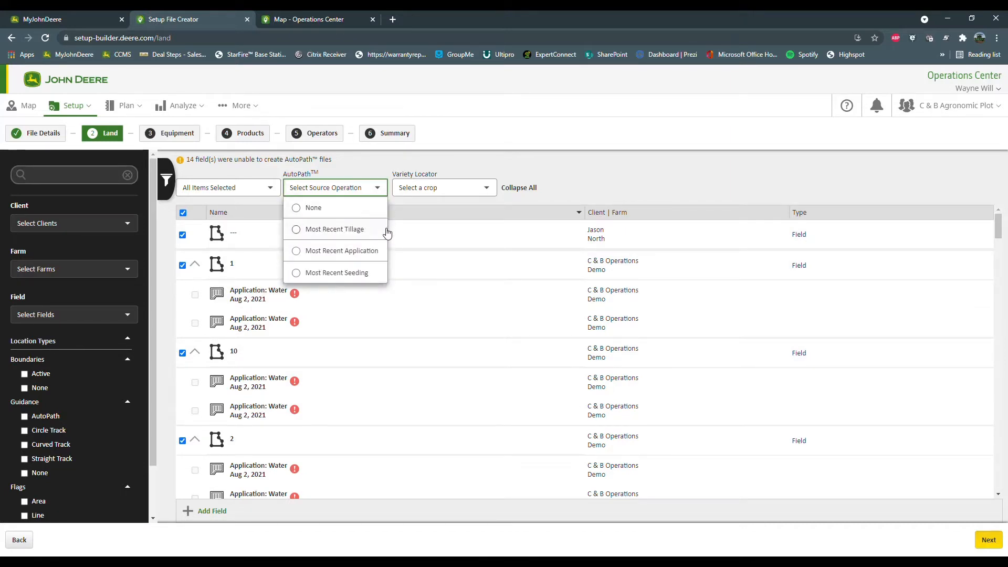
{"action": "mouse_move", "coordinate": [313, 277]}
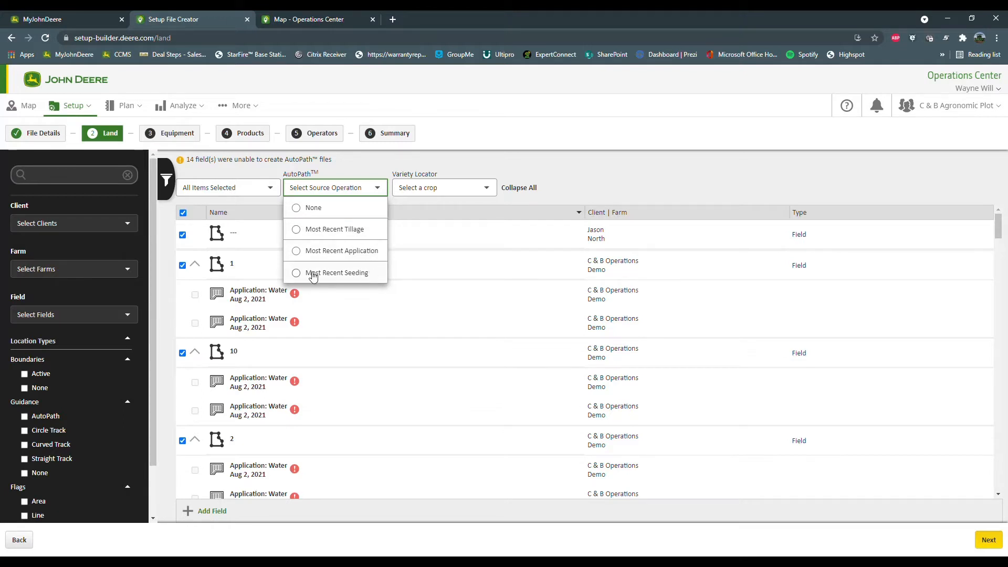
{"action": "mouse_move", "coordinate": [334, 277]}
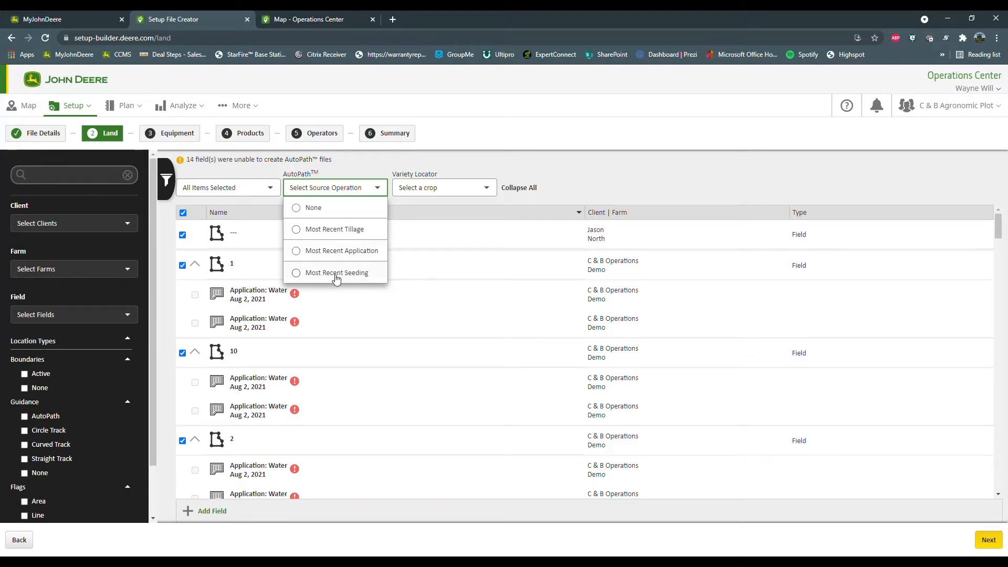
{"action": "left_click", "coordinate": [334, 272]}
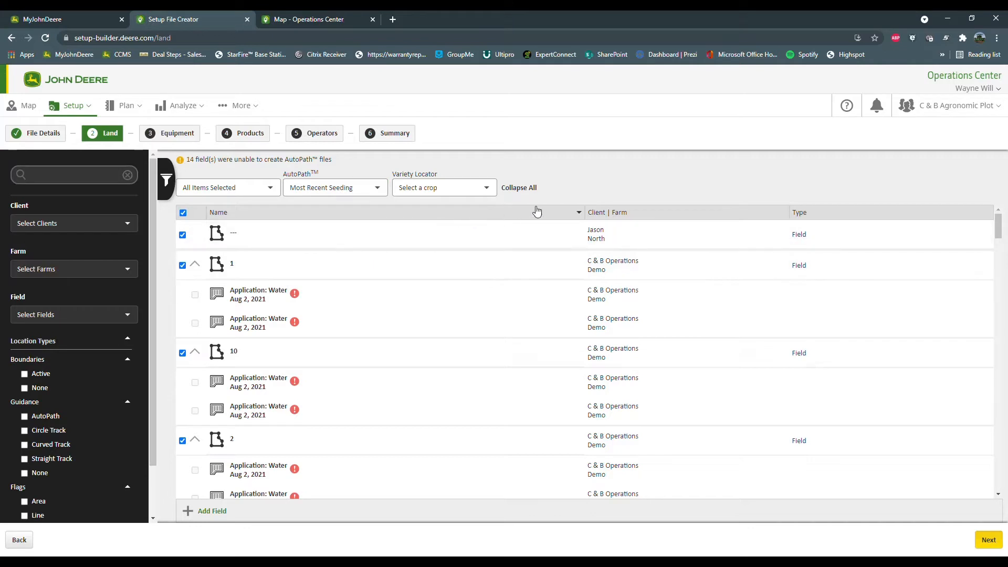
{"action": "mouse_move", "coordinate": [470, 200]}
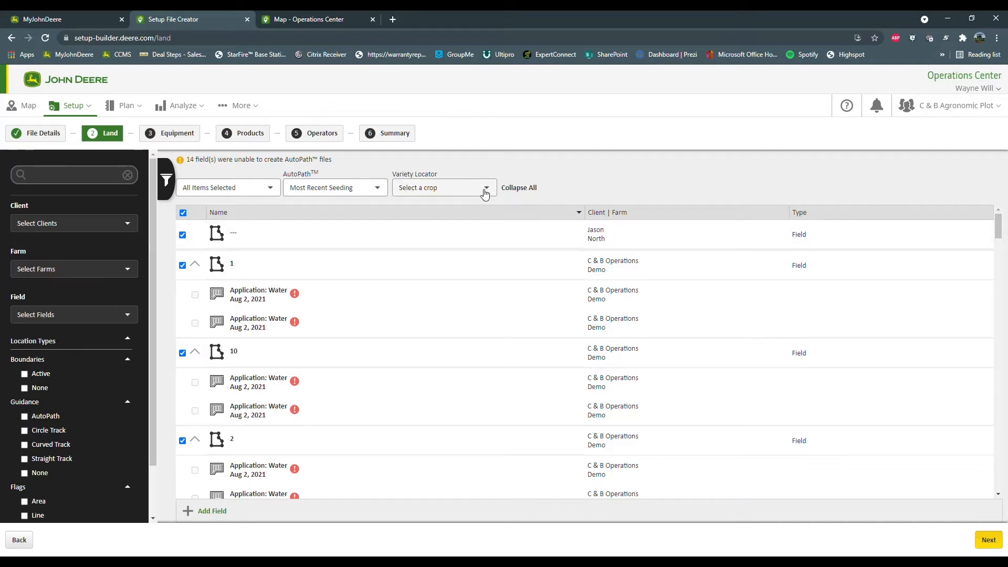
Add Soybeans and a second crop to the Variety Locator crops
{"action": "left_click", "coordinate": [442, 187]}
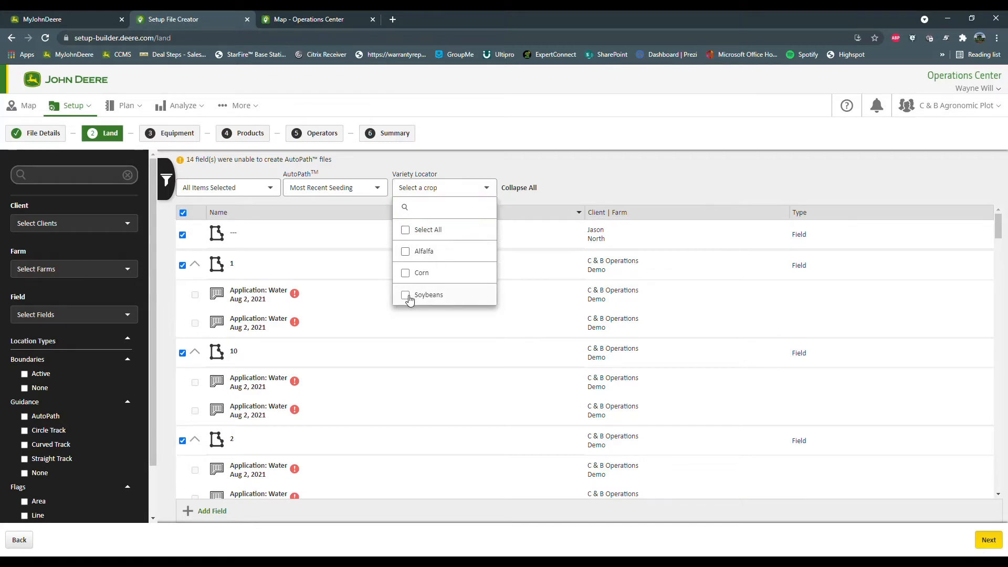
{"action": "left_click", "coordinate": [405, 294]}
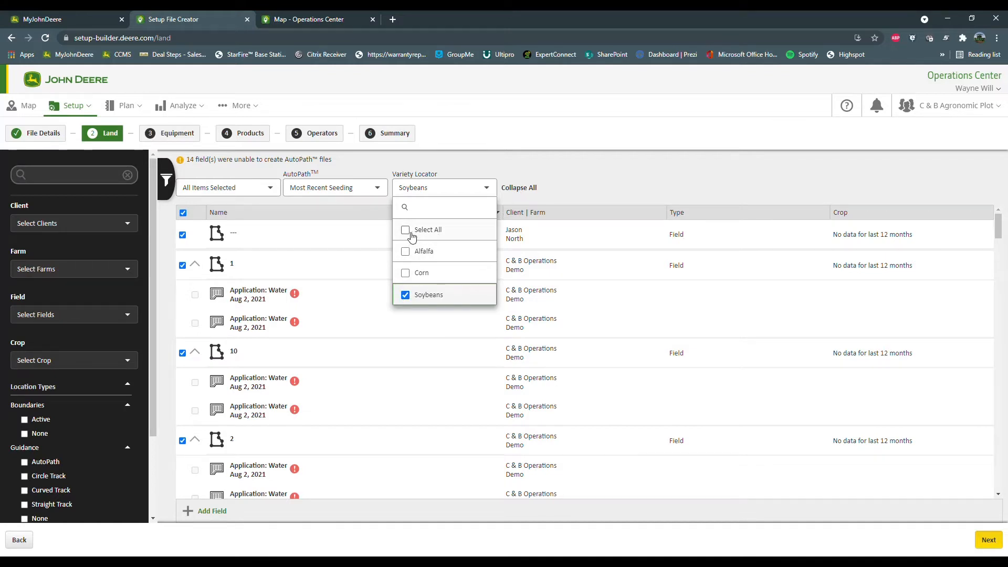
{"action": "left_click", "coordinate": [406, 273]}
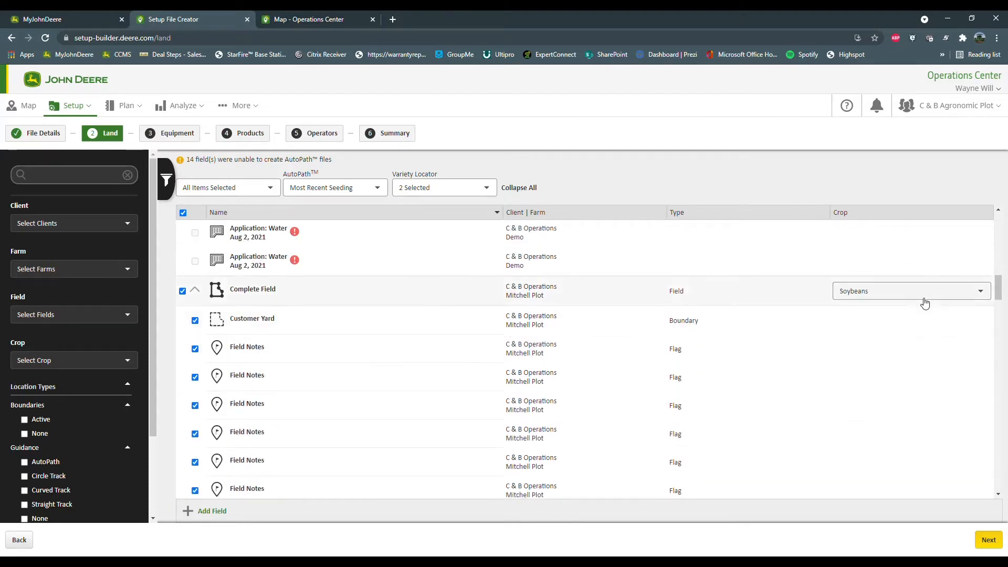
{"action": "left_click", "coordinate": [912, 290]}
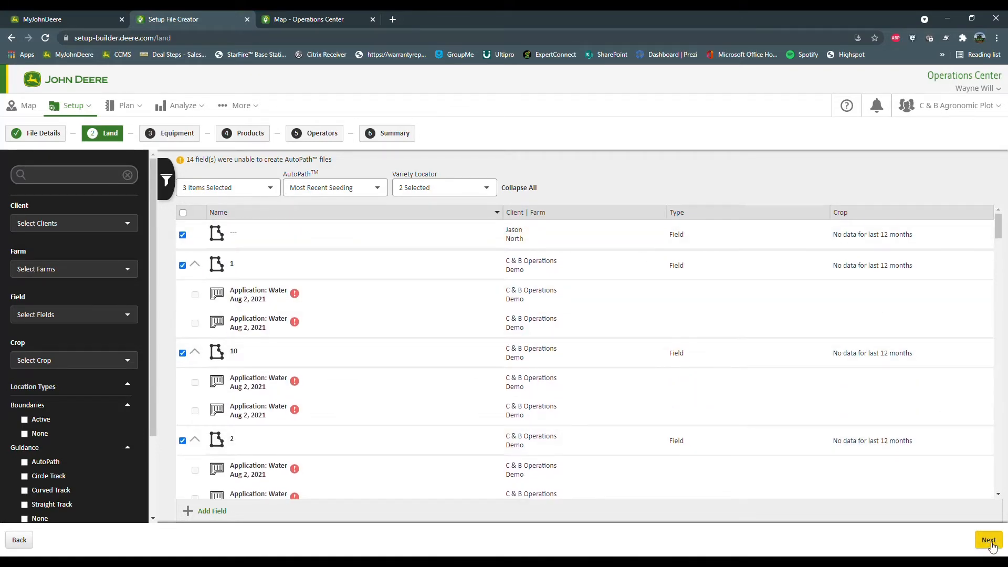
Include all machines plus the Corn Header and Draper Header implements
{"action": "left_click", "coordinate": [989, 539]}
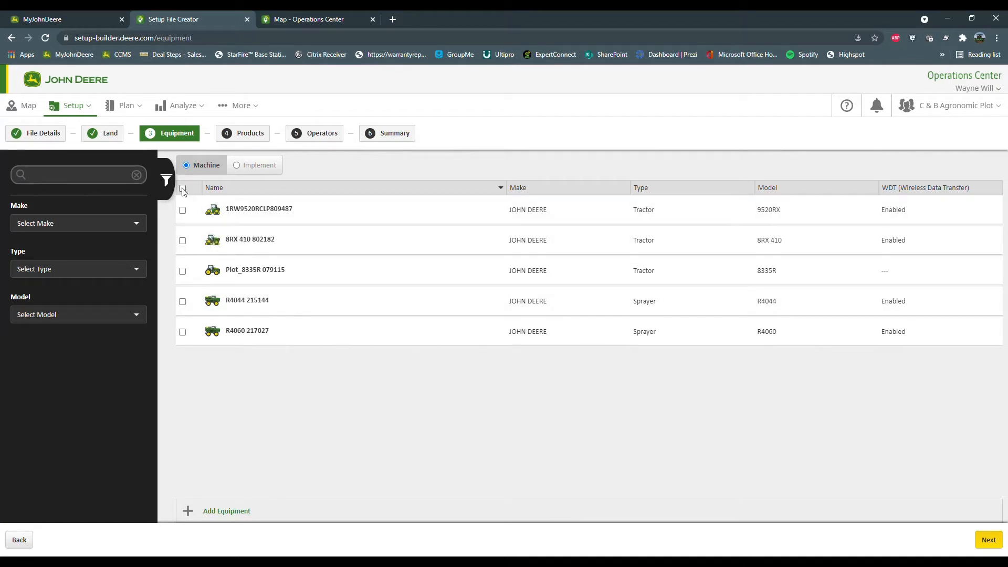
{"action": "left_click", "coordinate": [183, 188]}
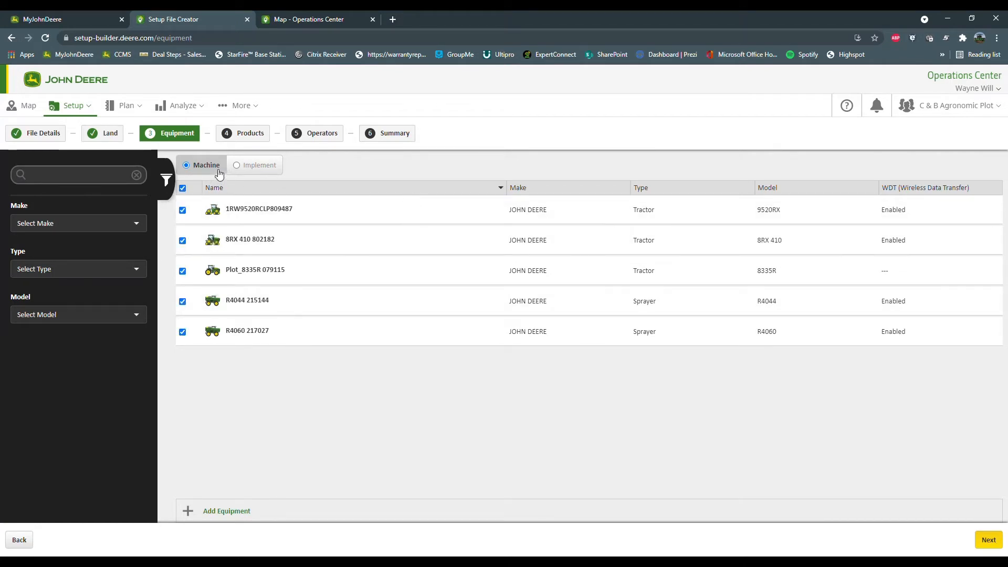
{"action": "left_click", "coordinate": [258, 164]}
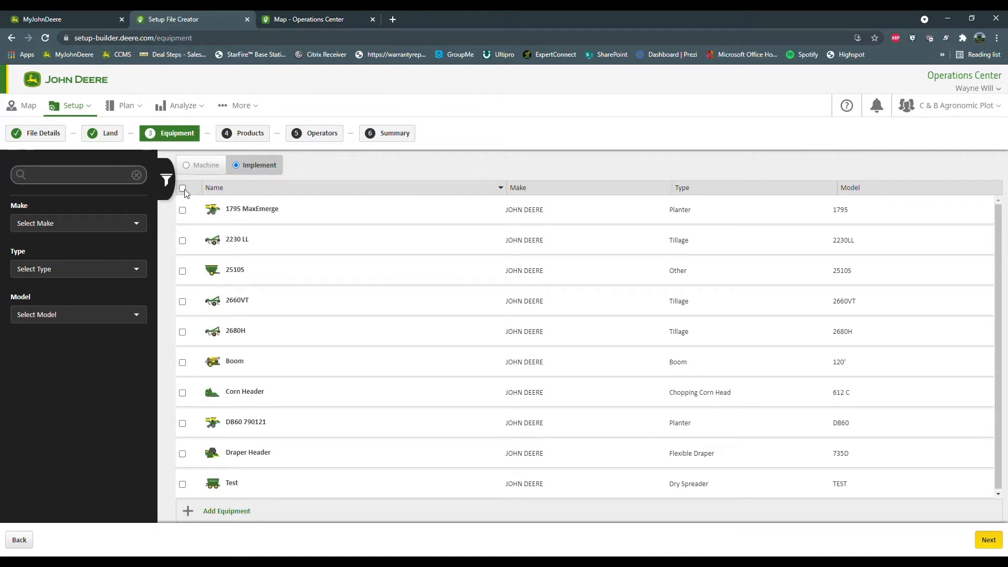
{"action": "mouse_move", "coordinate": [182, 393]}
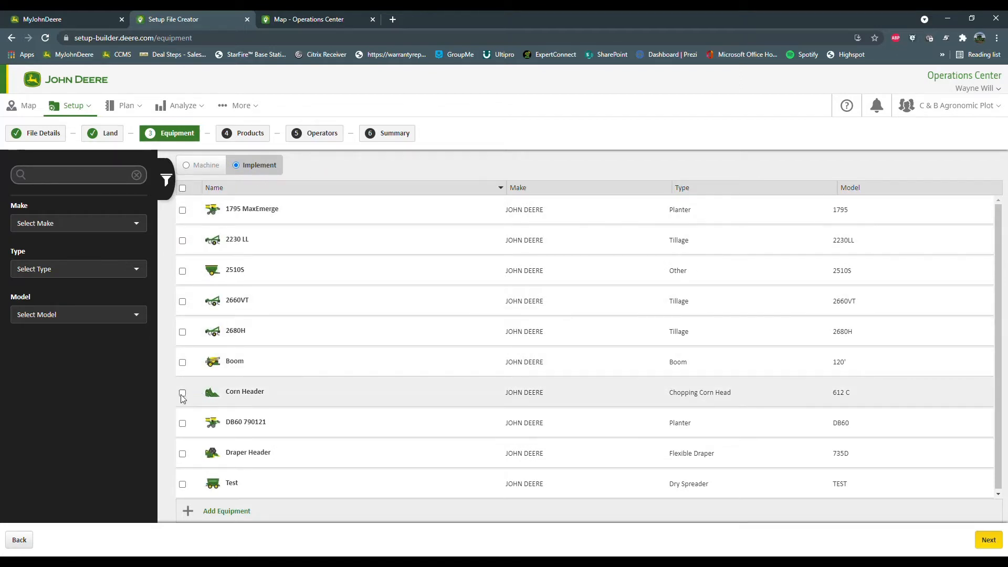
{"action": "left_click", "coordinate": [182, 393]}
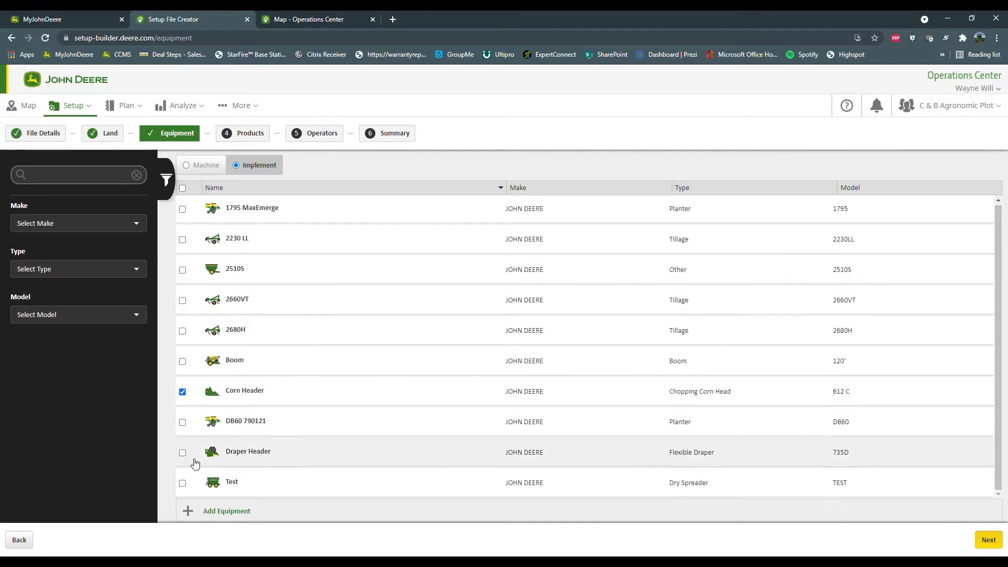
{"action": "left_click", "coordinate": [183, 453]}
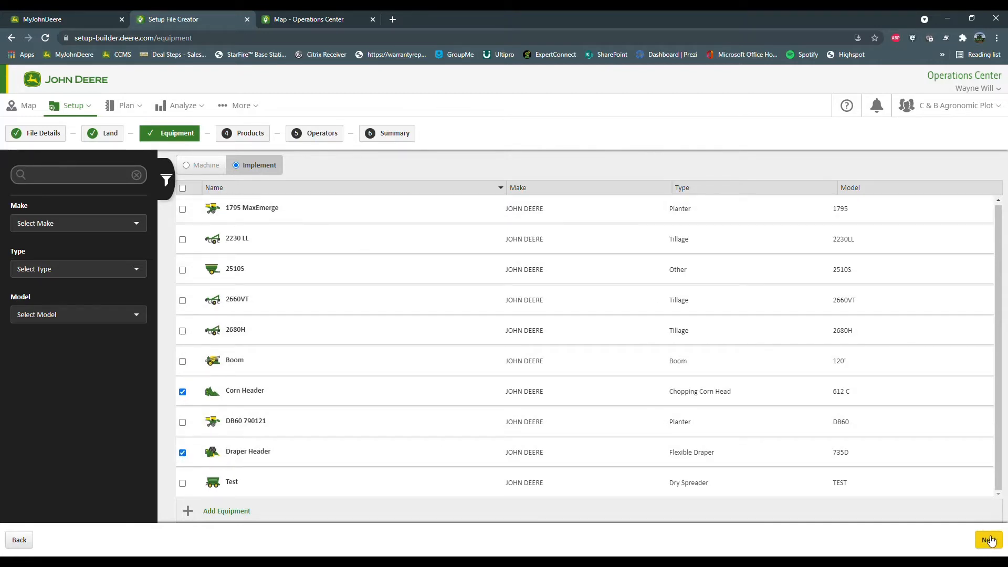
Filter products to the Variety category and include every variety product
{"action": "left_click", "coordinate": [988, 540]}
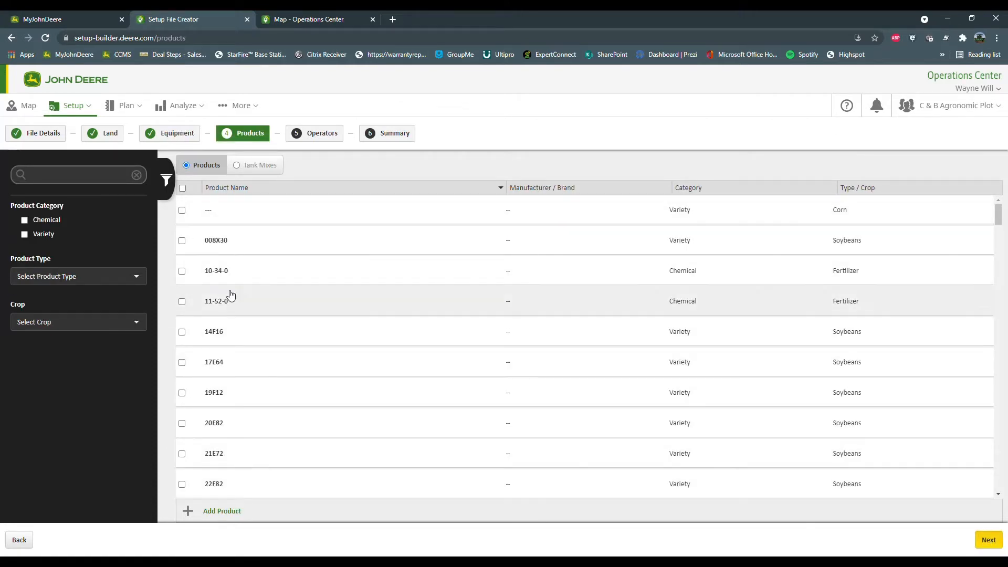
{"action": "scroll", "scroll_direction": "down", "scroll_amount": 3}
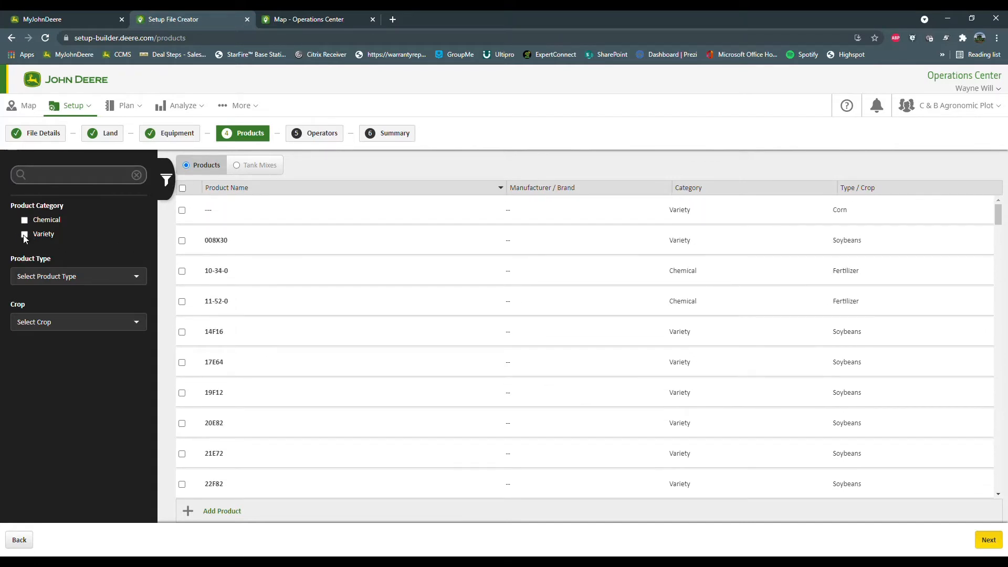
{"action": "left_click", "coordinate": [24, 234]}
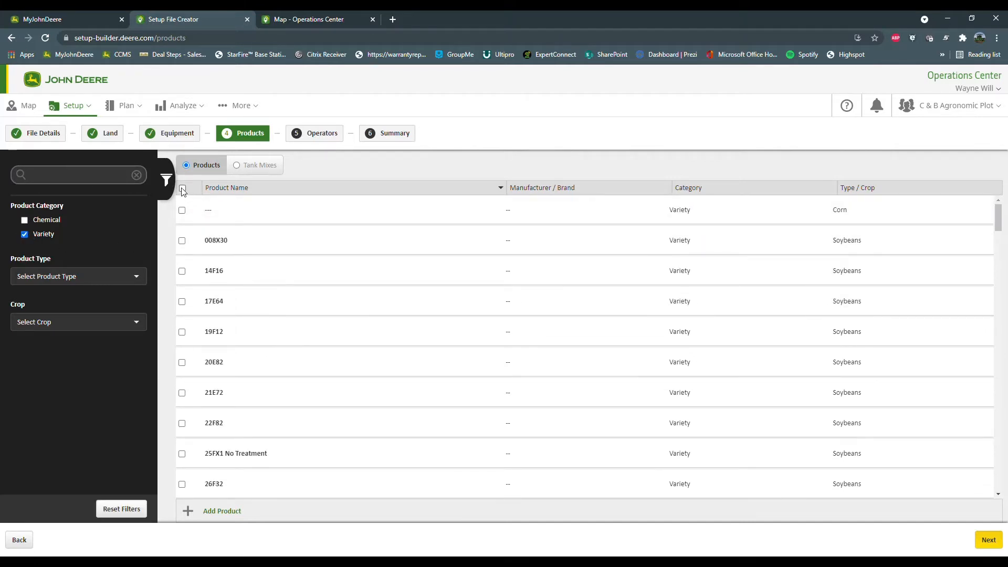
{"action": "left_click", "coordinate": [183, 187]}
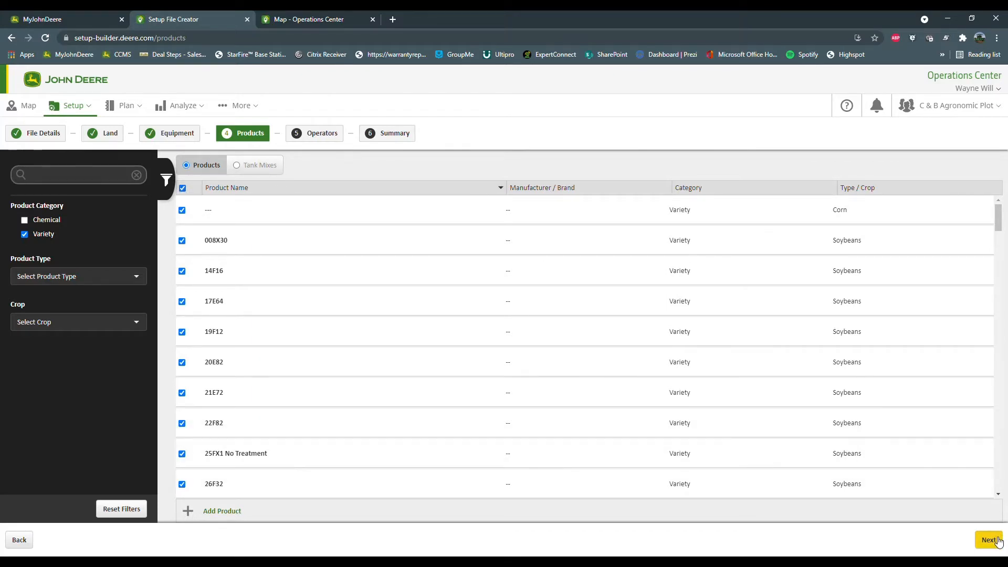
Include all four operators and advance to the setup file Summary
{"action": "left_click", "coordinate": [989, 539]}
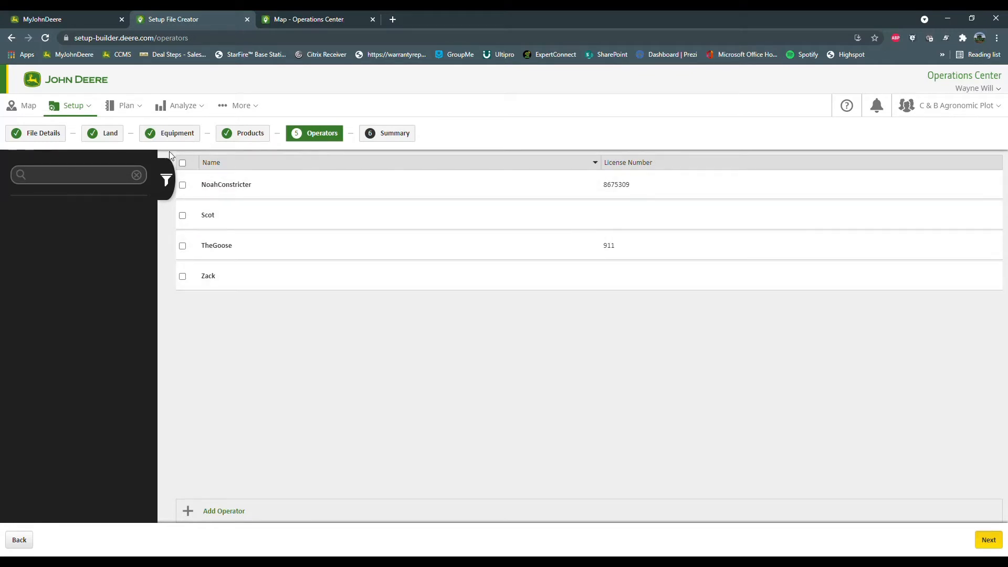
{"action": "left_click", "coordinate": [182, 162]}
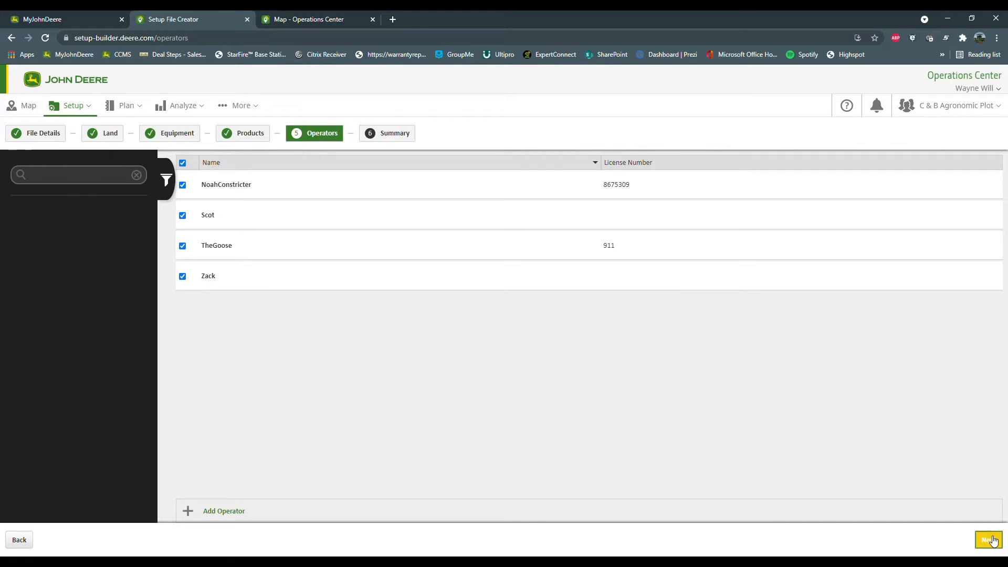
{"action": "left_click", "coordinate": [989, 539]}
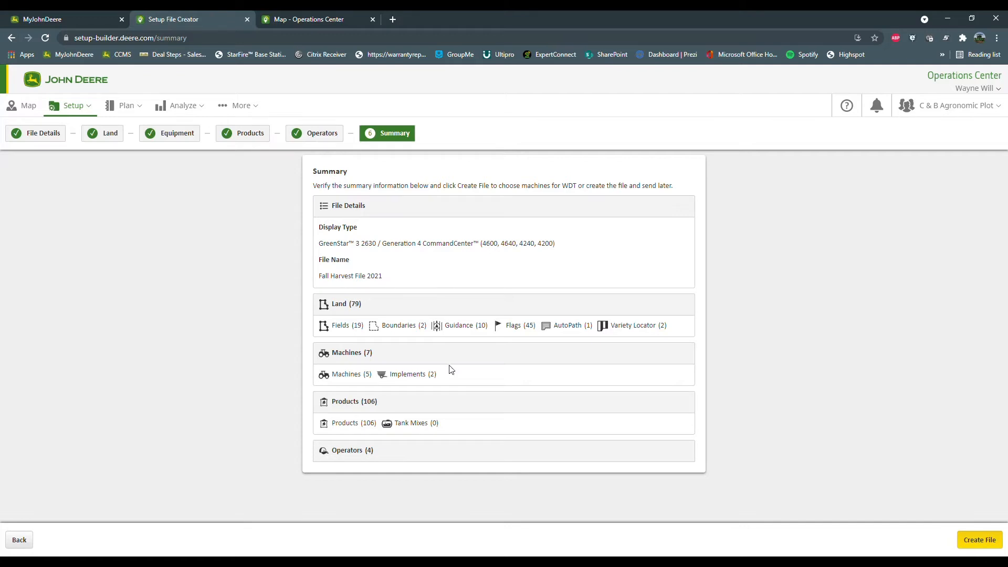
{"action": "mouse_move", "coordinate": [366, 330]}
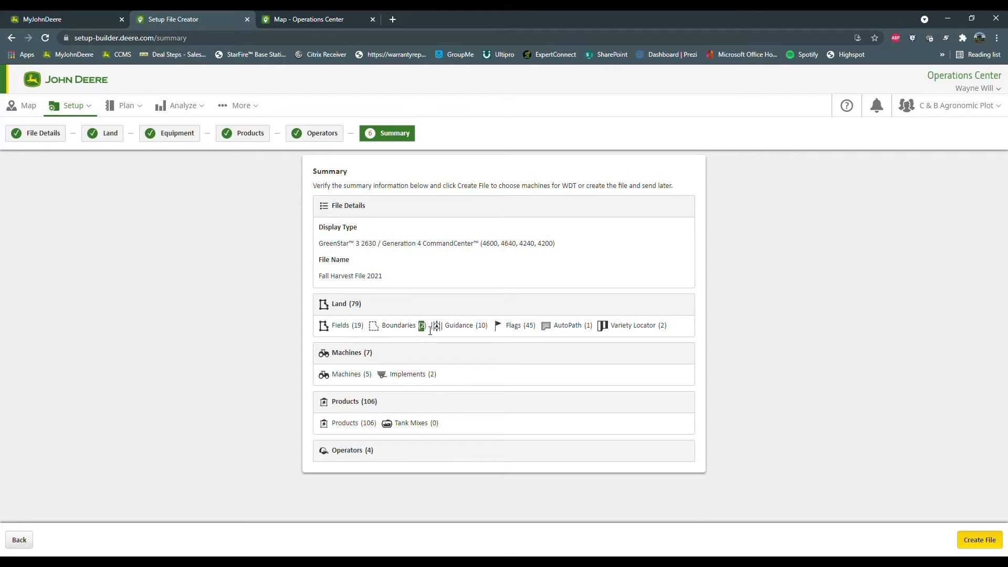
{"action": "mouse_move", "coordinate": [674, 333]}
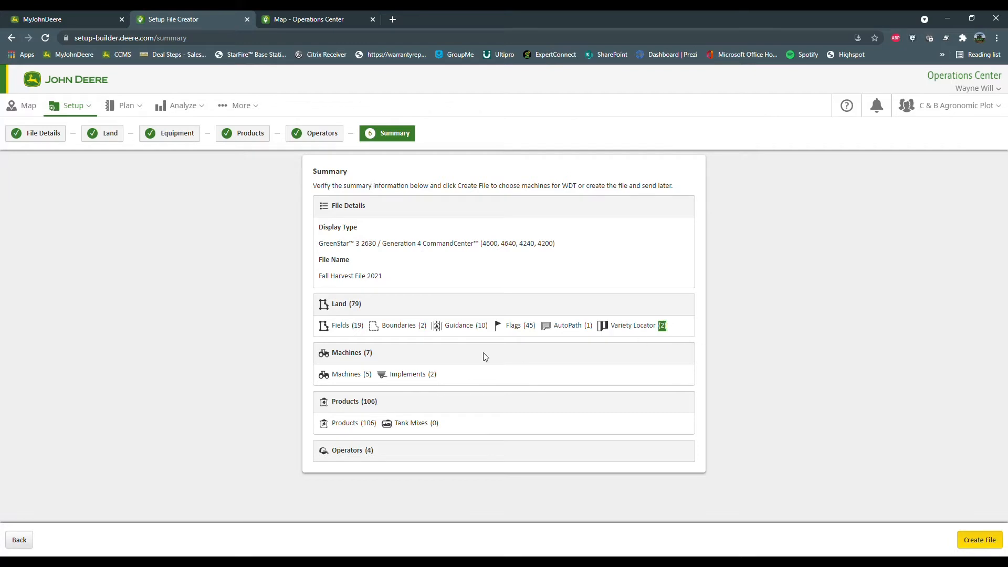
{"action": "mouse_move", "coordinate": [690, 315]}
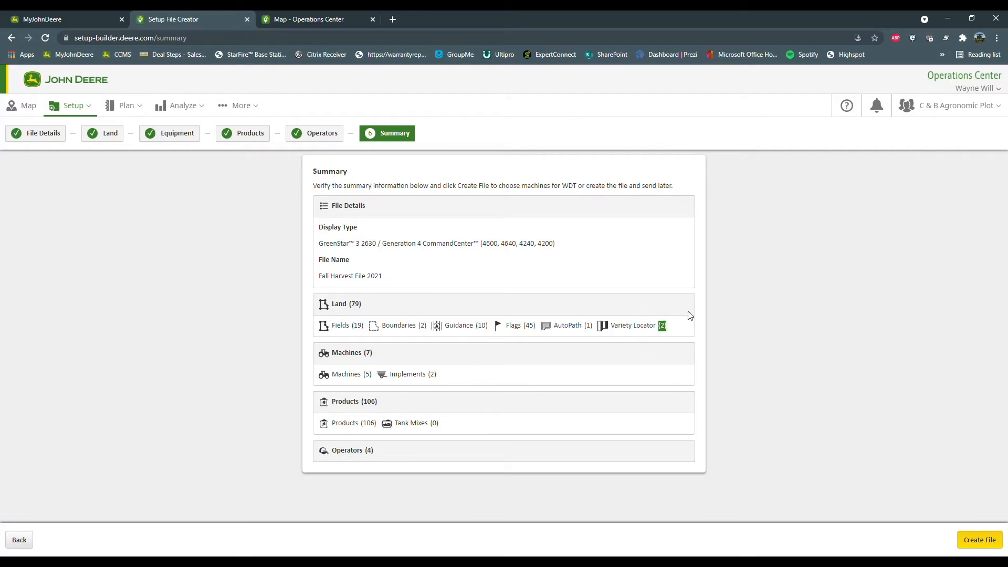
{"action": "mouse_move", "coordinate": [699, 307]}
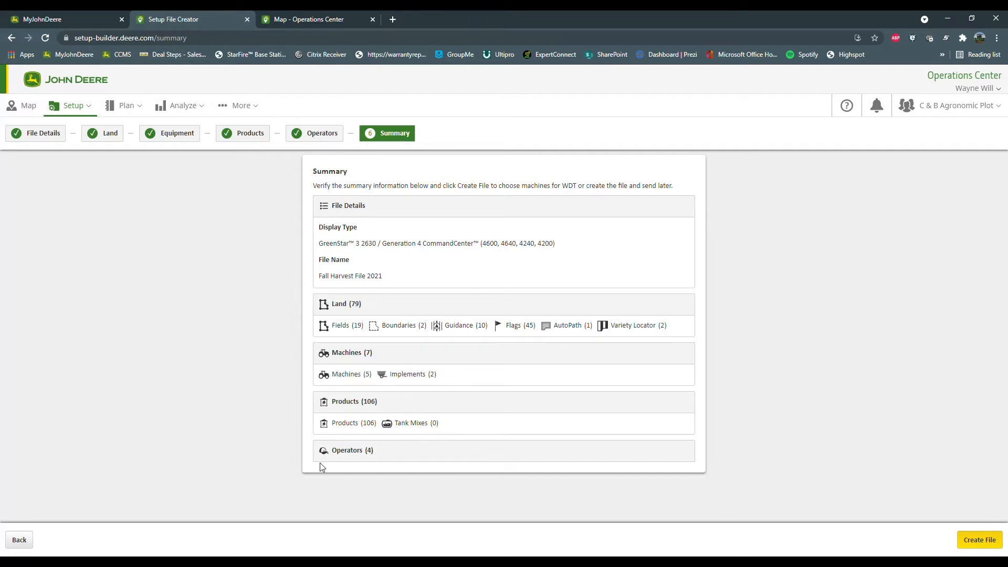
{"action": "double_click", "coordinate": [367, 423]}
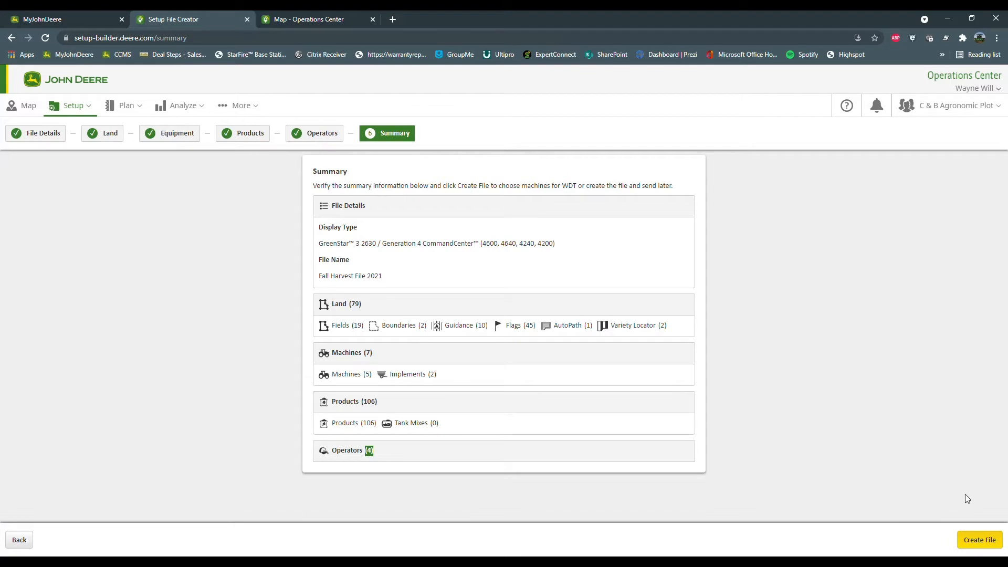
{"action": "mouse_move", "coordinate": [800, 378]}
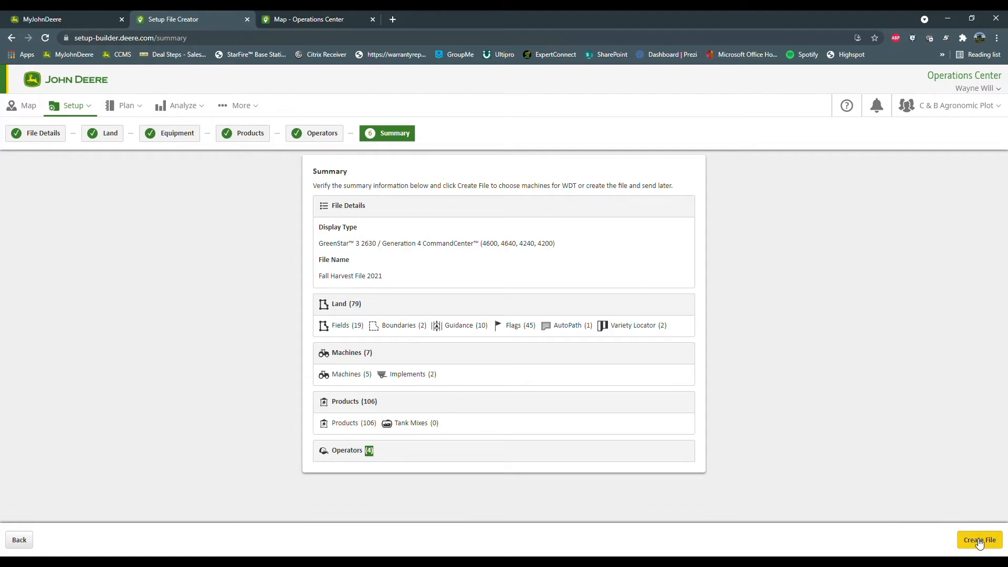
Start creating Fall Harvest File 2021 from the Summary step
{"action": "left_click", "coordinate": [978, 540]}
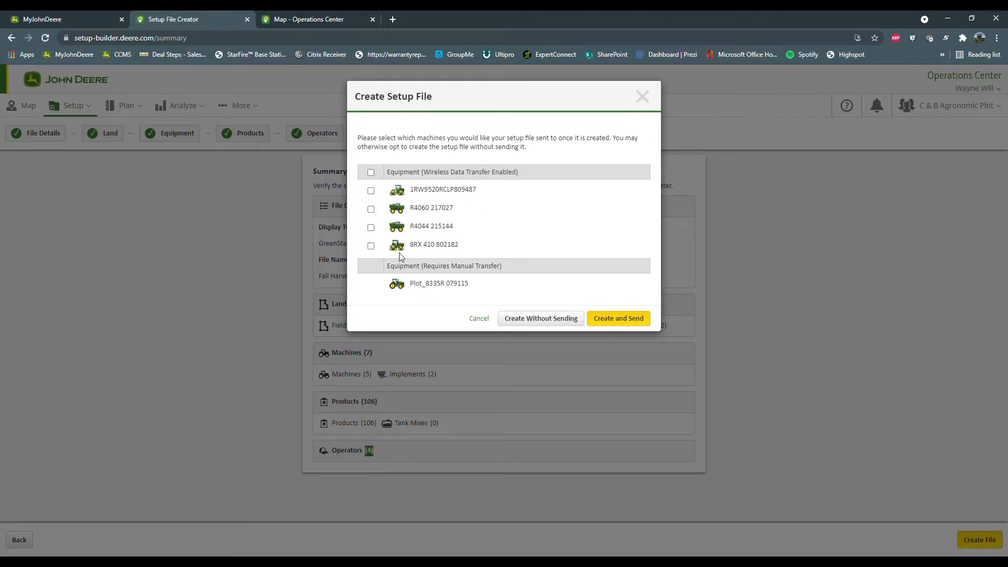
{"action": "mouse_move", "coordinate": [379, 172]}
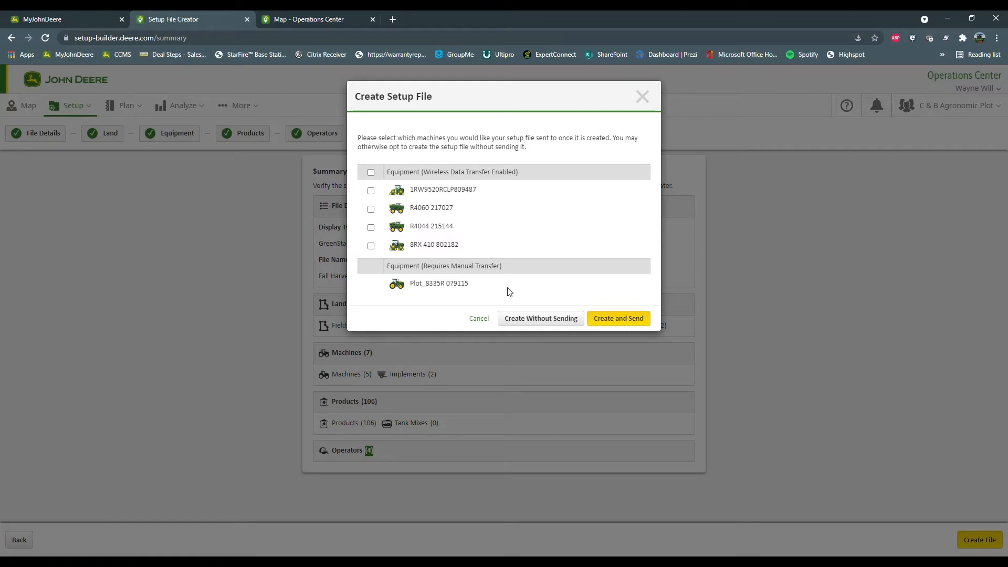
{"action": "mouse_move", "coordinate": [381, 261]}
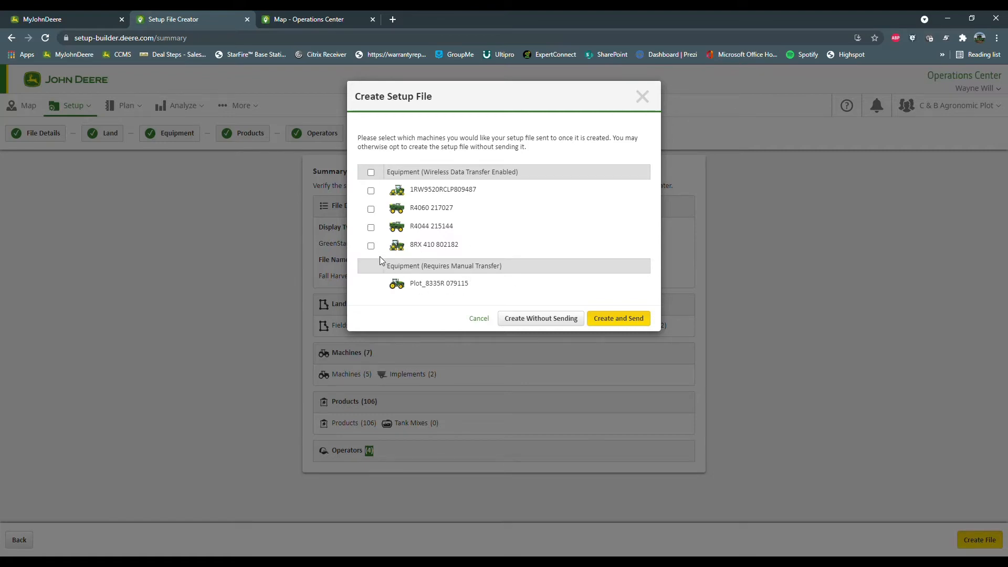
{"action": "mouse_move", "coordinate": [479, 318]}
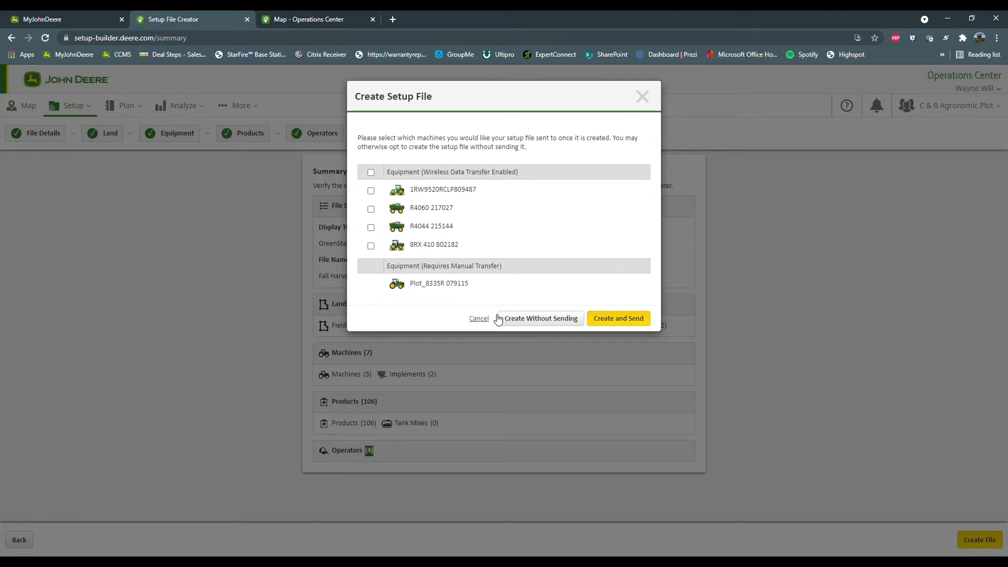
{"action": "mouse_move", "coordinate": [516, 277]}
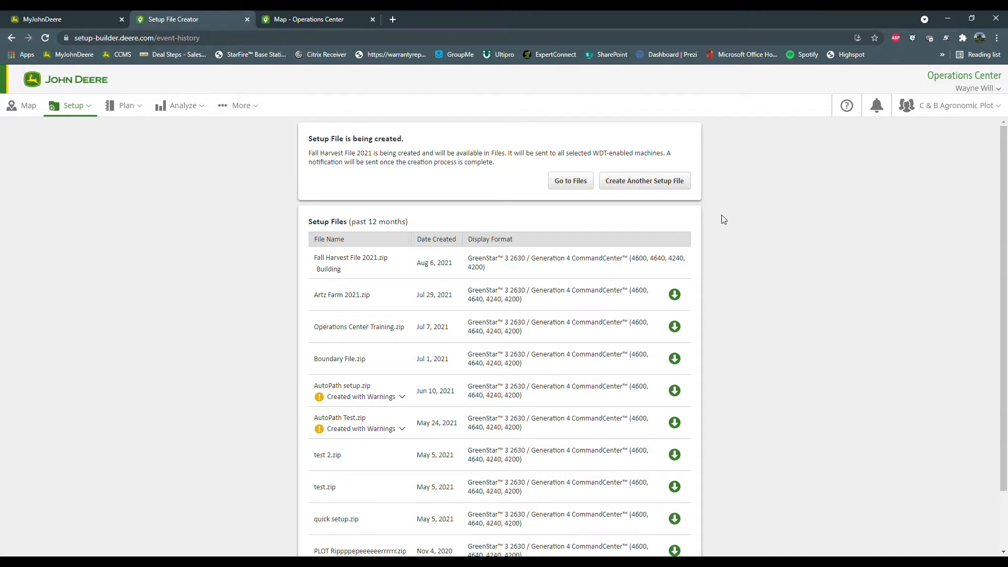
Go to Files Manager from the file-creation banner
{"action": "left_click", "coordinate": [570, 180]}
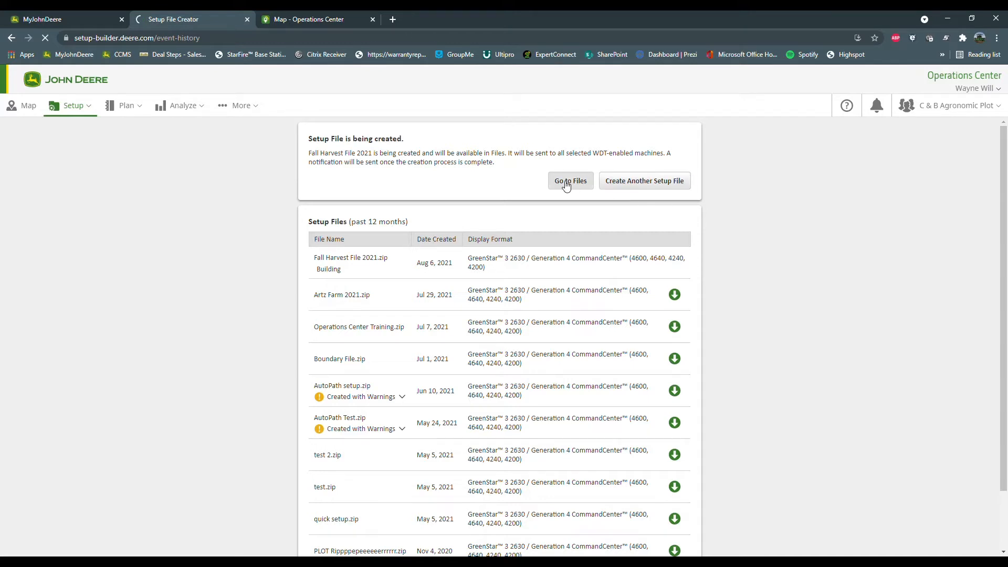
{"action": "left_click", "coordinate": [570, 181]}
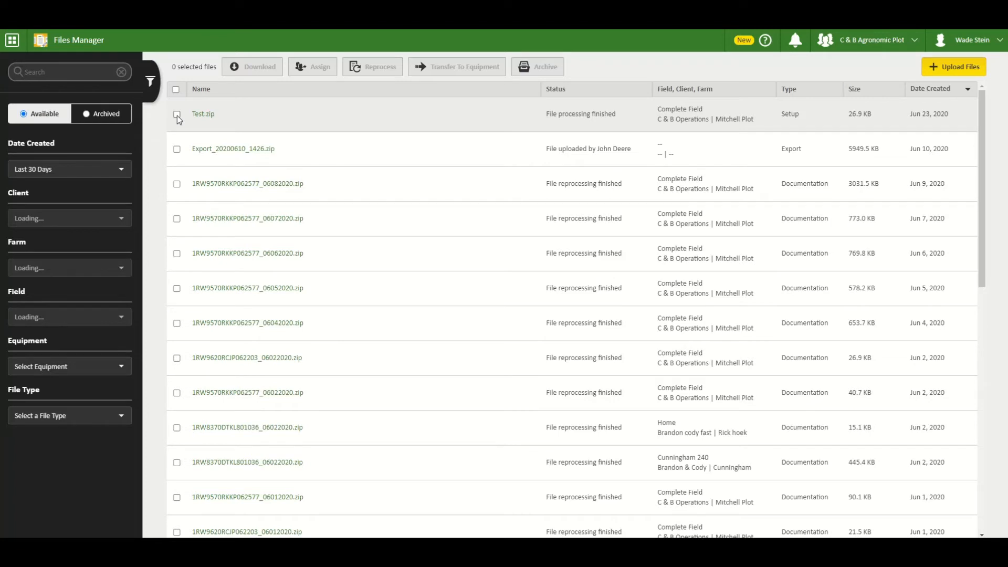
Download Test.zip to John Deere Data Manager
{"action": "left_click", "coordinate": [177, 114]}
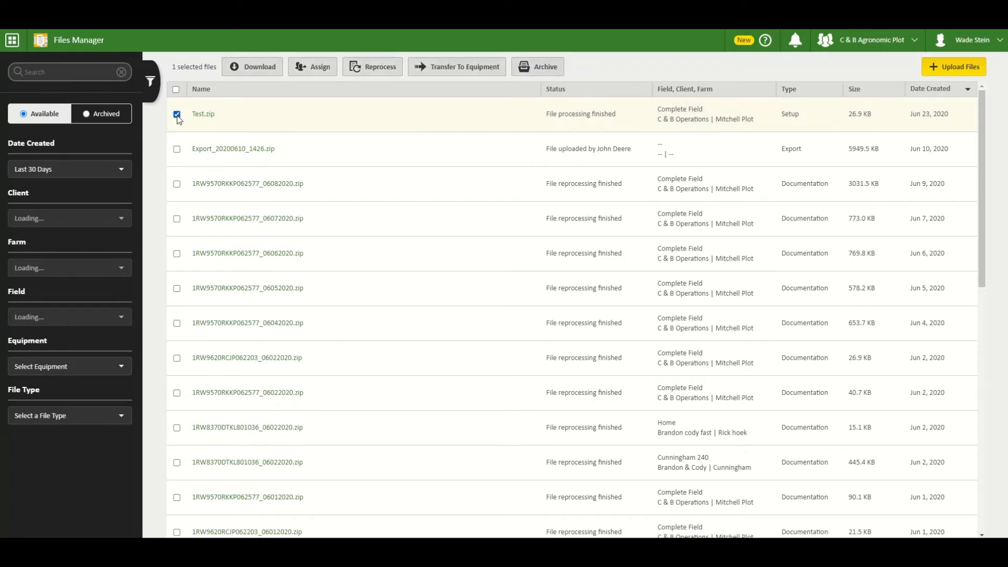
{"action": "left_click", "coordinate": [254, 66]}
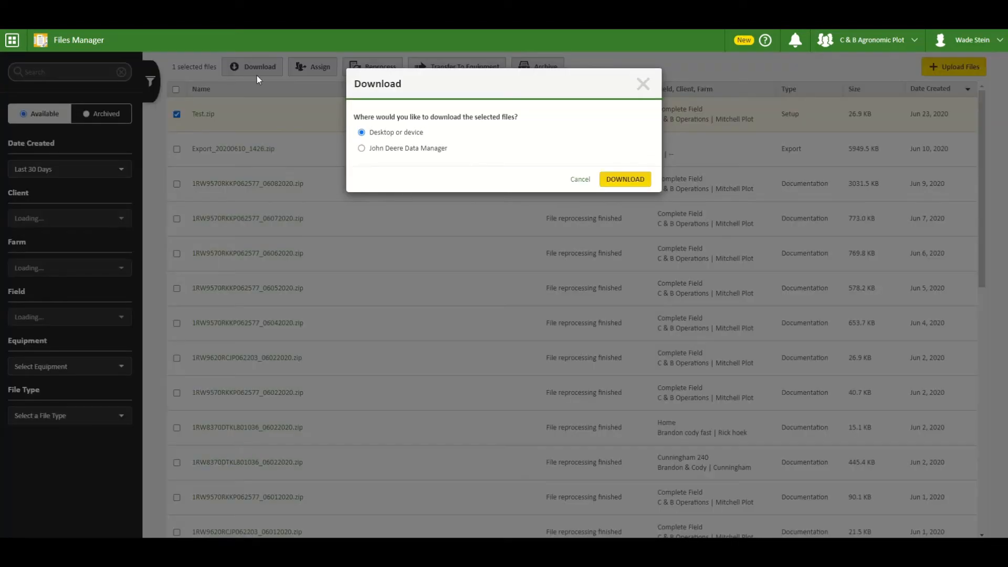
{"action": "left_click", "coordinate": [361, 148]}
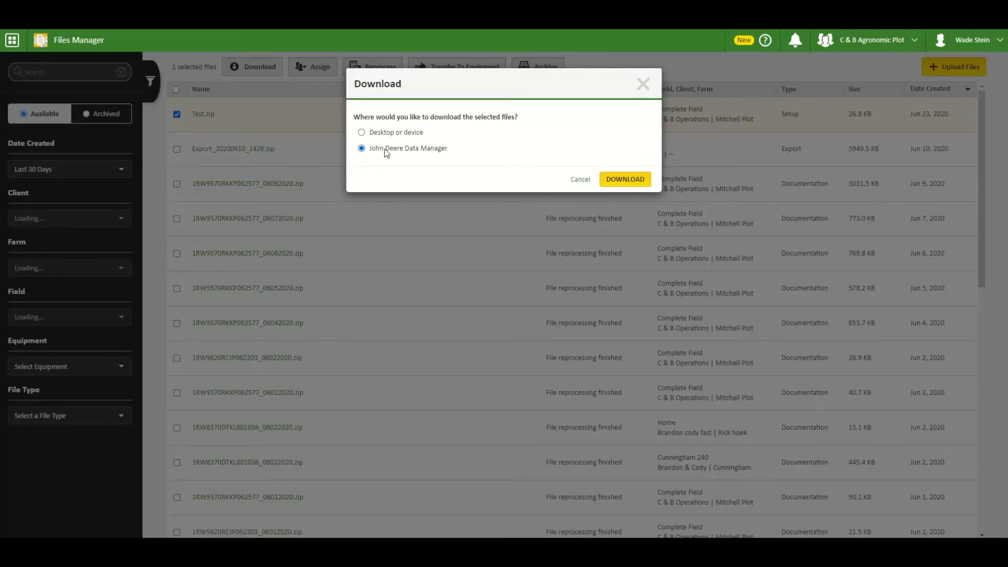
{"action": "left_click", "coordinate": [624, 178]}
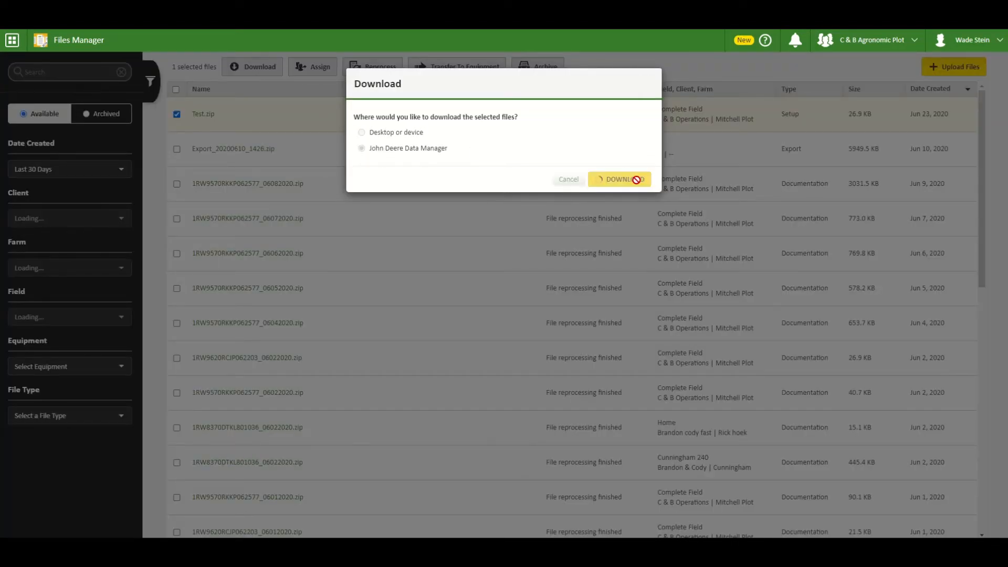
{"action": "left_click", "coordinate": [620, 179]}
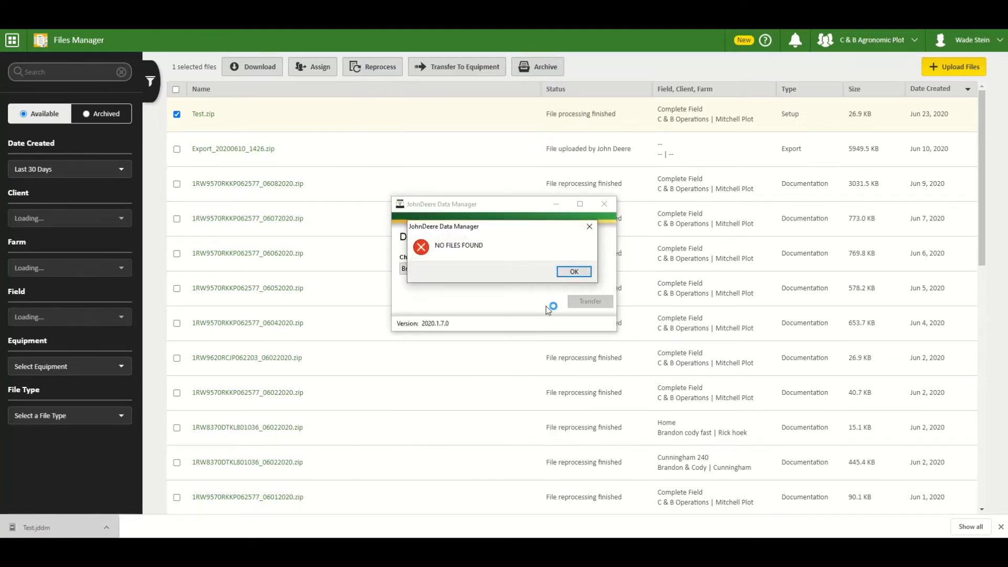
Dismiss the No Files Found error and transfer the file to the PrecisionAg folder
{"action": "left_click", "coordinate": [573, 271]}
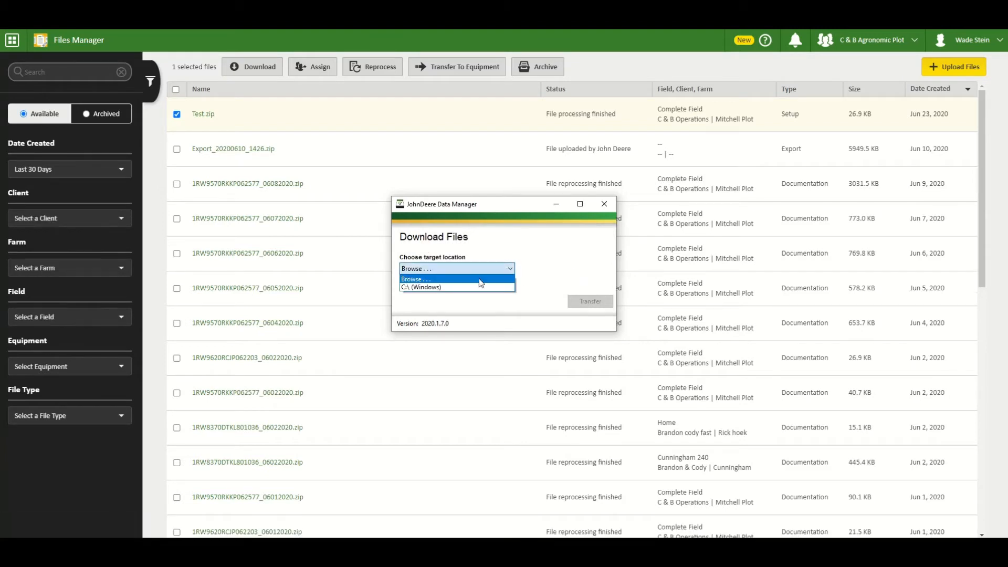
{"action": "left_click", "coordinate": [417, 278]}
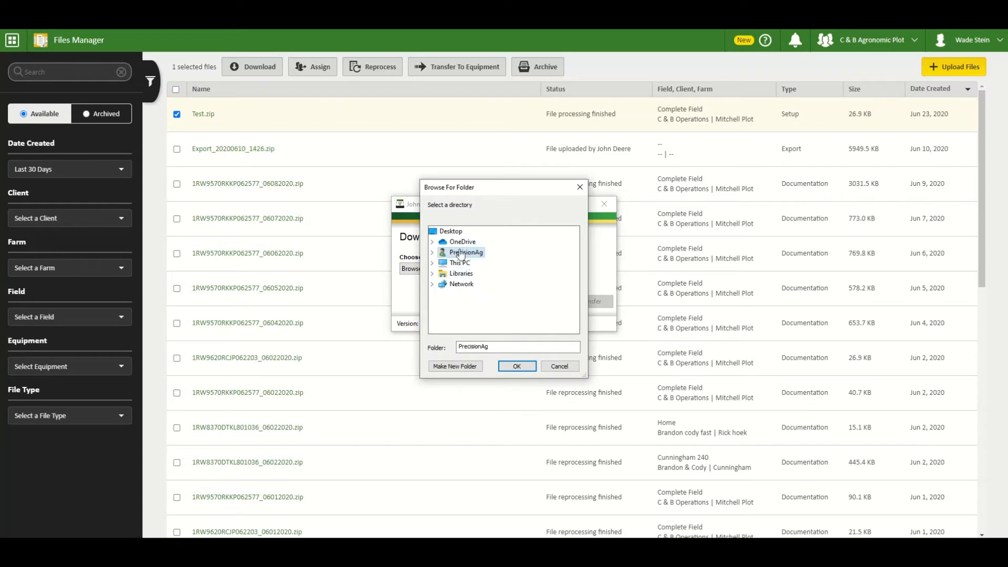
{"action": "left_click", "coordinate": [516, 367]}
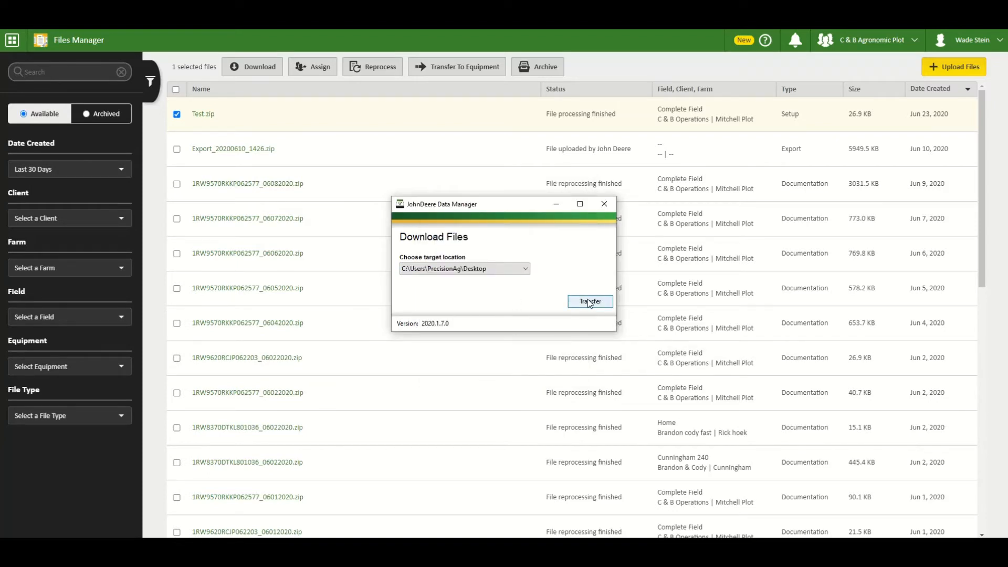
{"action": "left_click", "coordinate": [589, 301]}
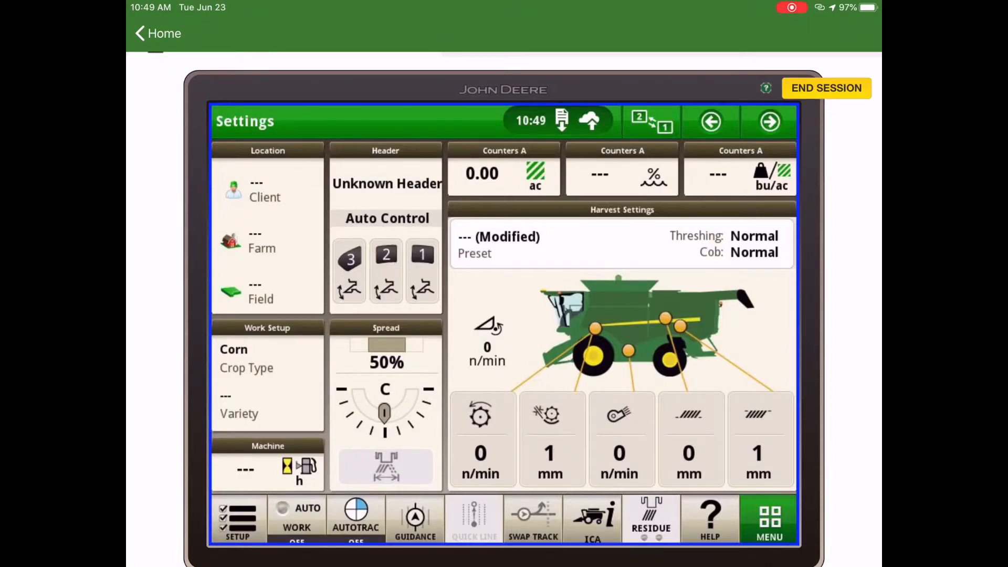
In File Manager, import from received files to list the pending Test setup file
{"action": "left_click", "coordinate": [769, 520]}
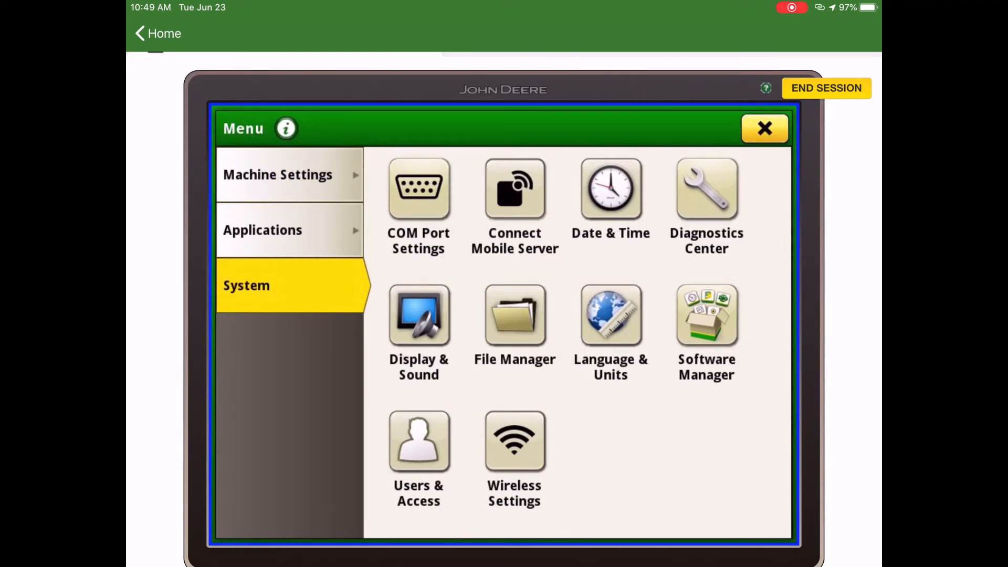
{"action": "left_click", "coordinate": [515, 315]}
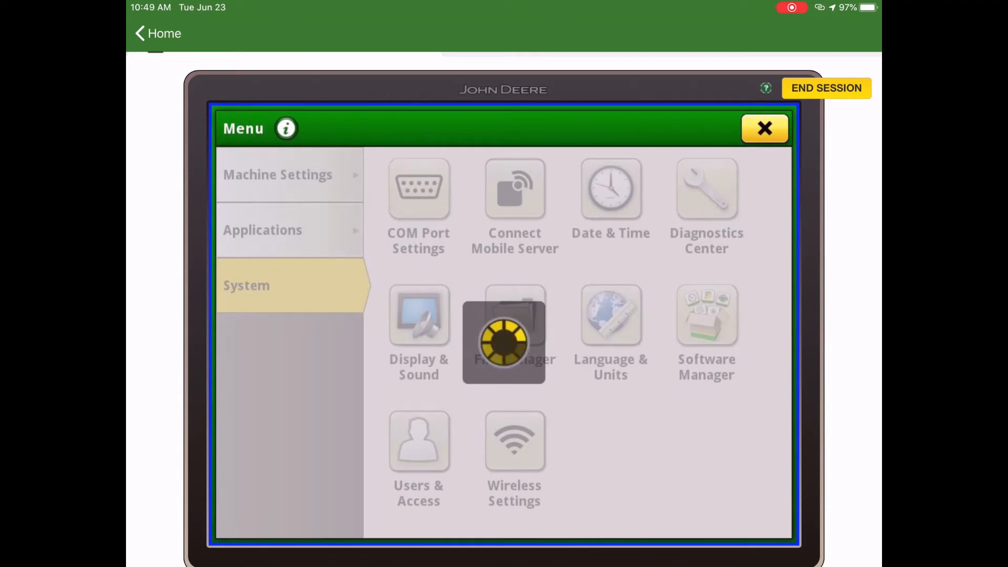
{"action": "left_click", "coordinate": [504, 341]}
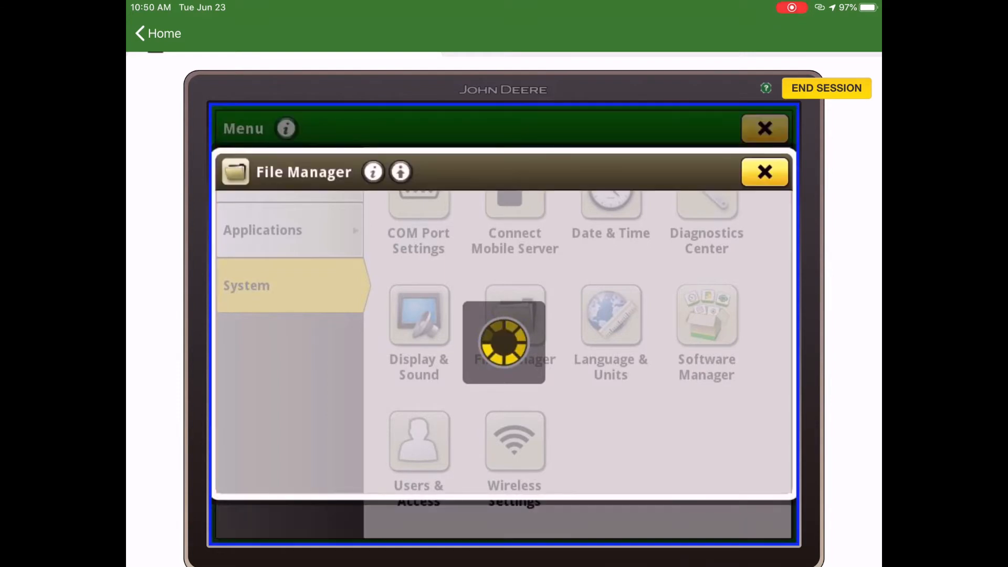
{"action": "left_click", "coordinate": [504, 332]}
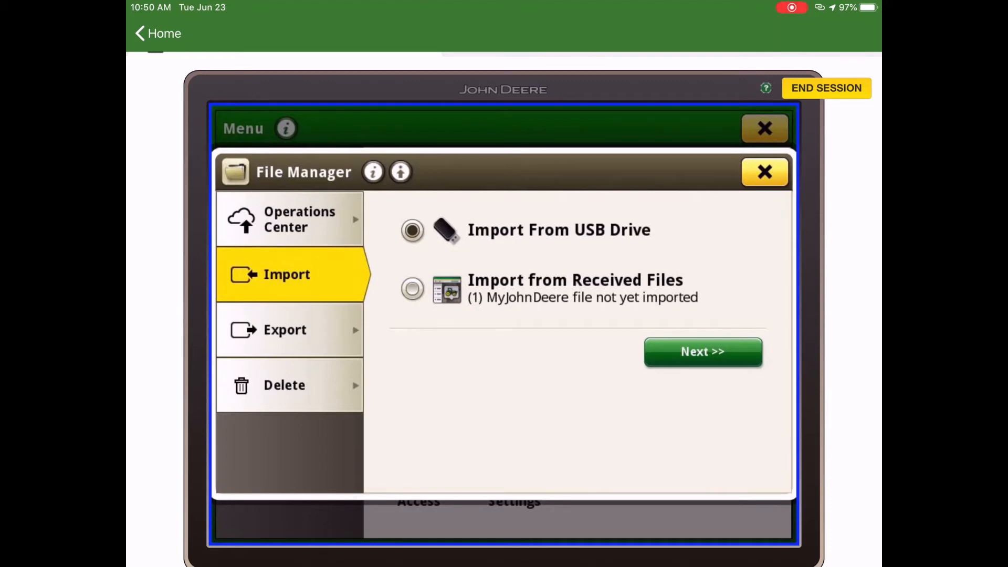
{"action": "left_click", "coordinate": [412, 289]}
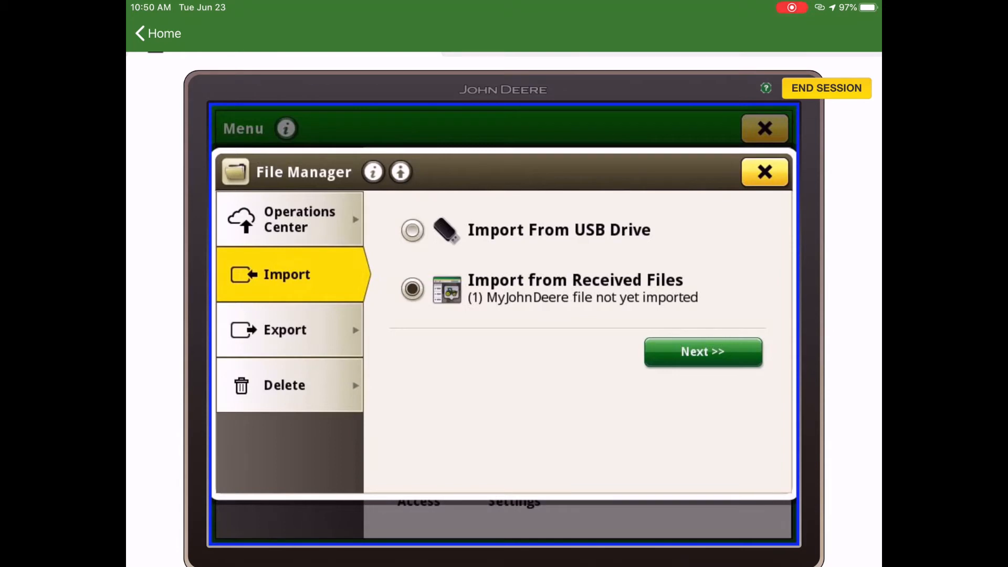
{"action": "left_click", "coordinate": [702, 352]}
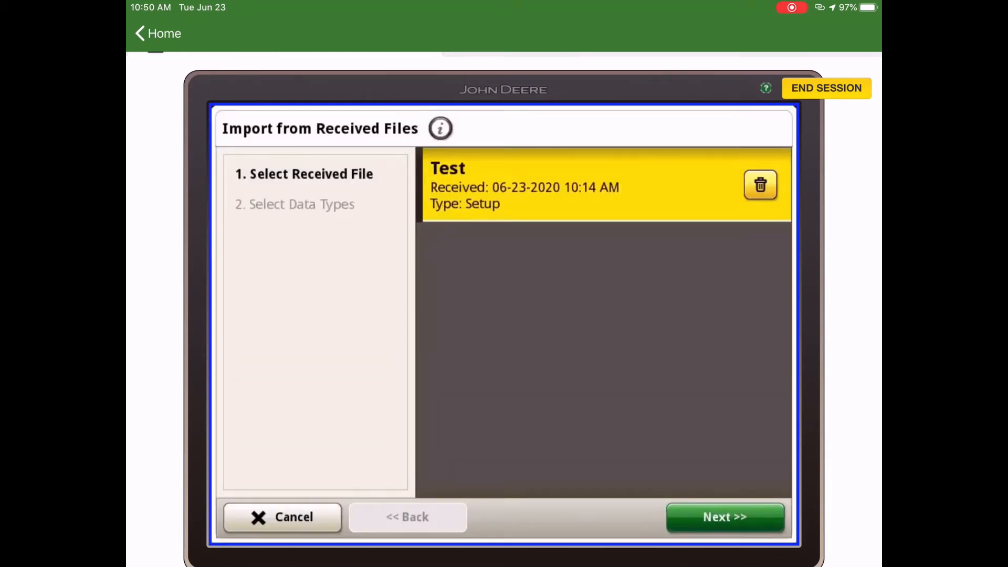
Import the Test setup file with all data types checked and acknowledge the success message
{"action": "left_click", "coordinate": [725, 517]}
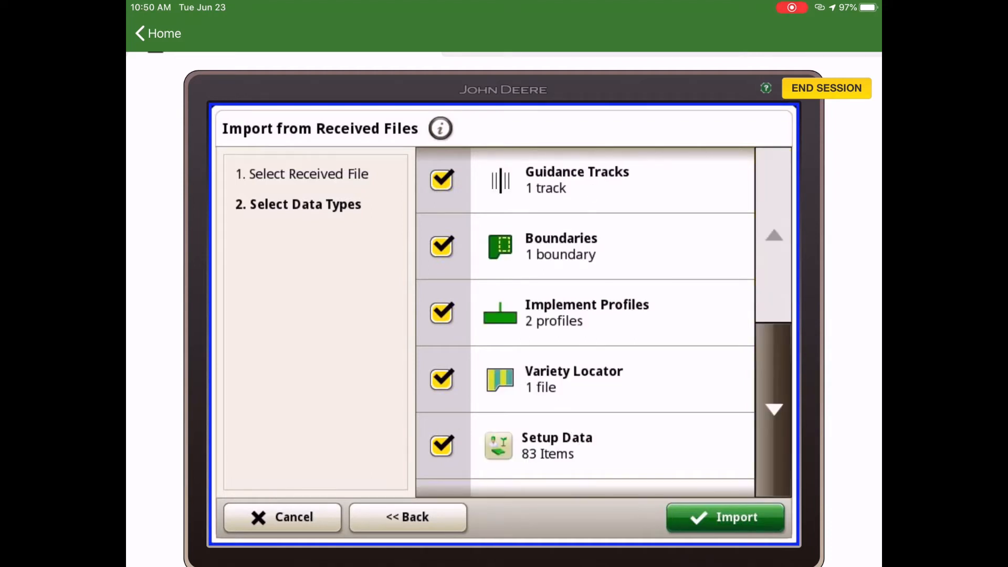
{"action": "left_click", "coordinate": [725, 517]}
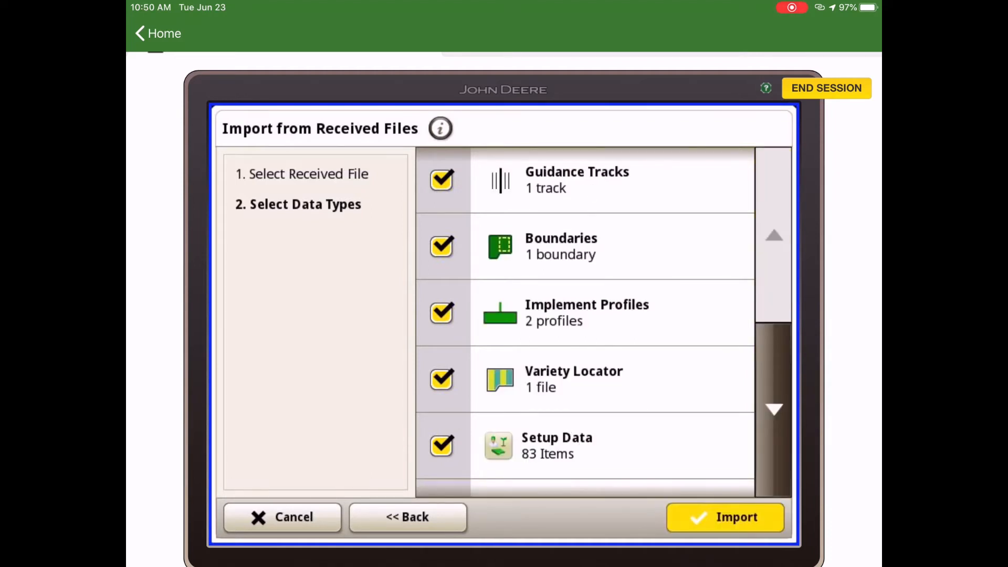
{"action": "left_click", "coordinate": [725, 517]}
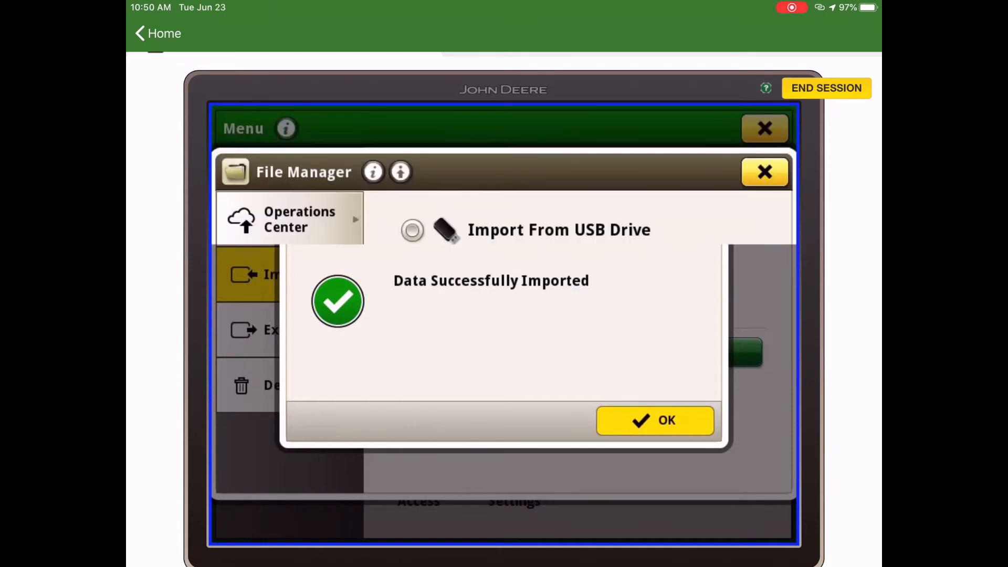
{"action": "left_click", "coordinate": [654, 421]}
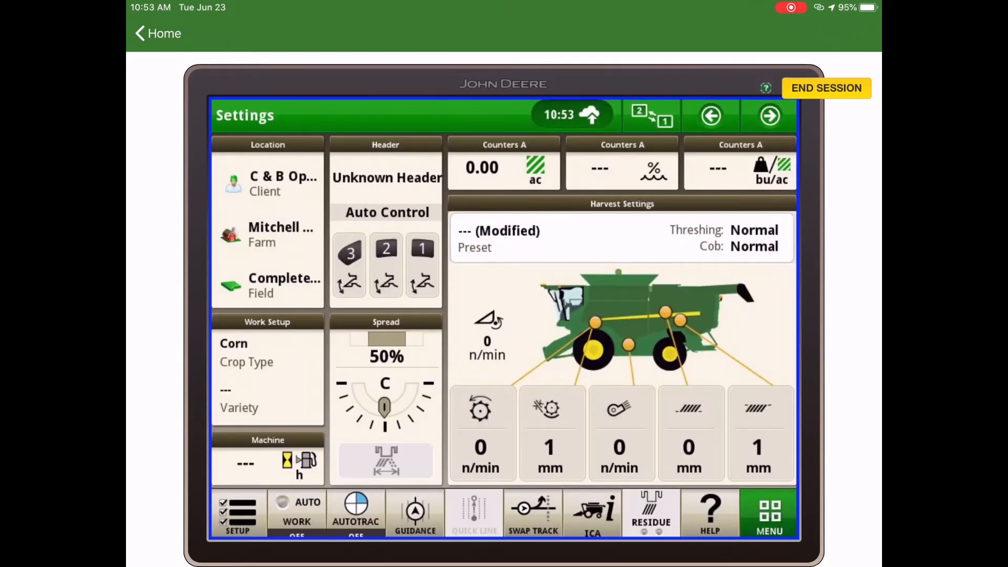
Open Work Setup for Complete Field from the Setup options
{"action": "left_click", "coordinate": [237, 515]}
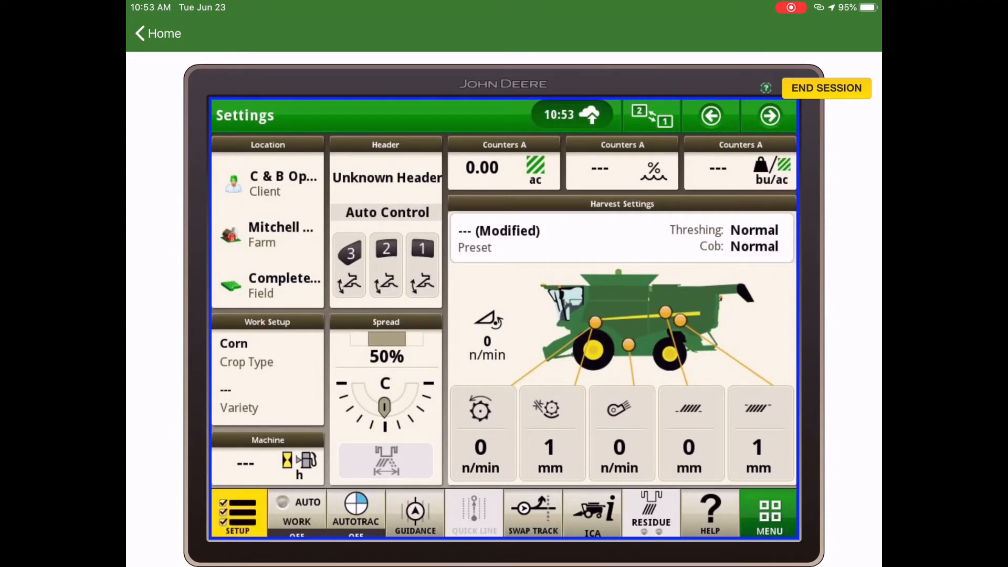
{"action": "left_click", "coordinate": [238, 513]}
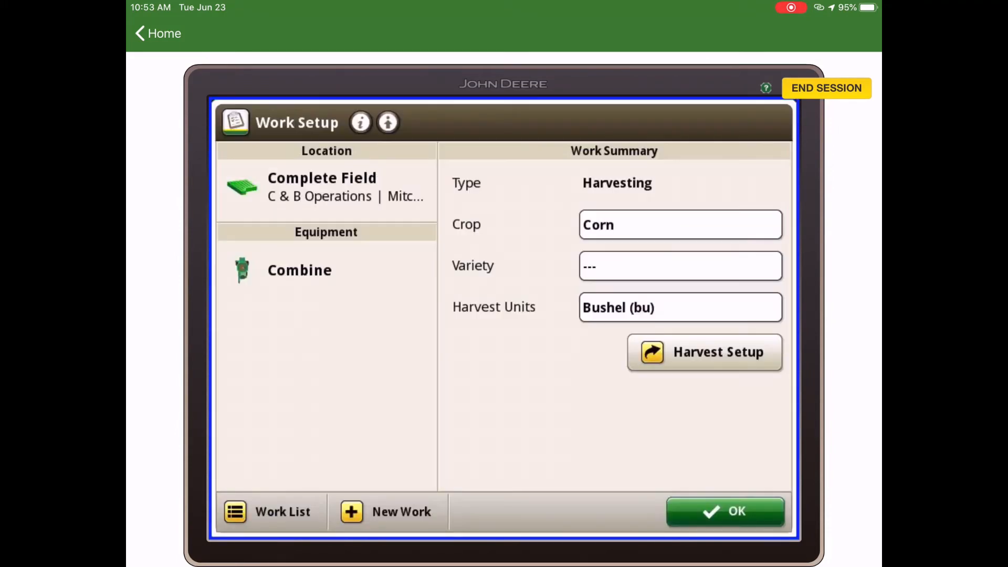
{"action": "left_click", "coordinate": [326, 186]}
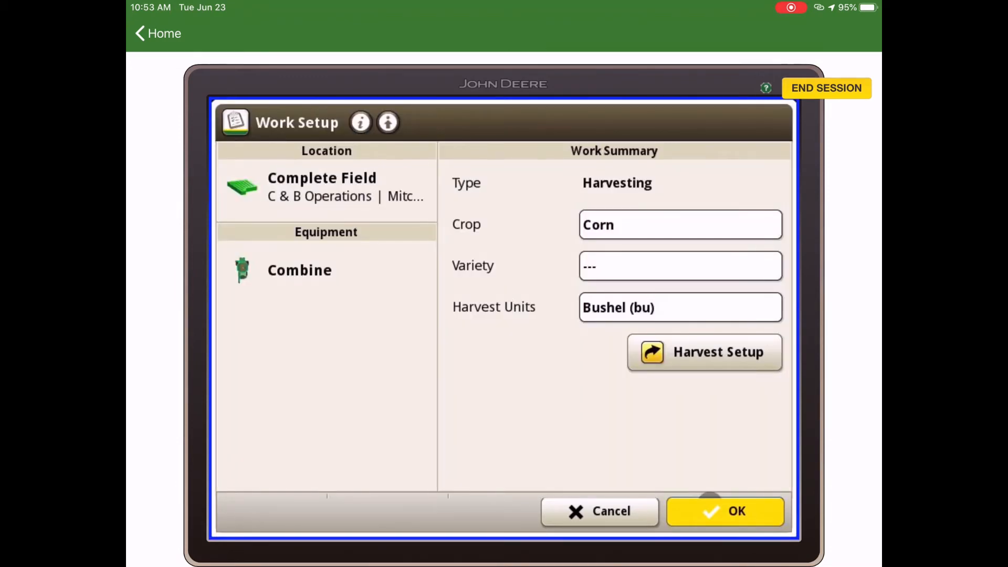
Confirm Corn as the crop type and bring up the Edit Variety dialog
{"action": "left_click", "coordinate": [679, 224]}
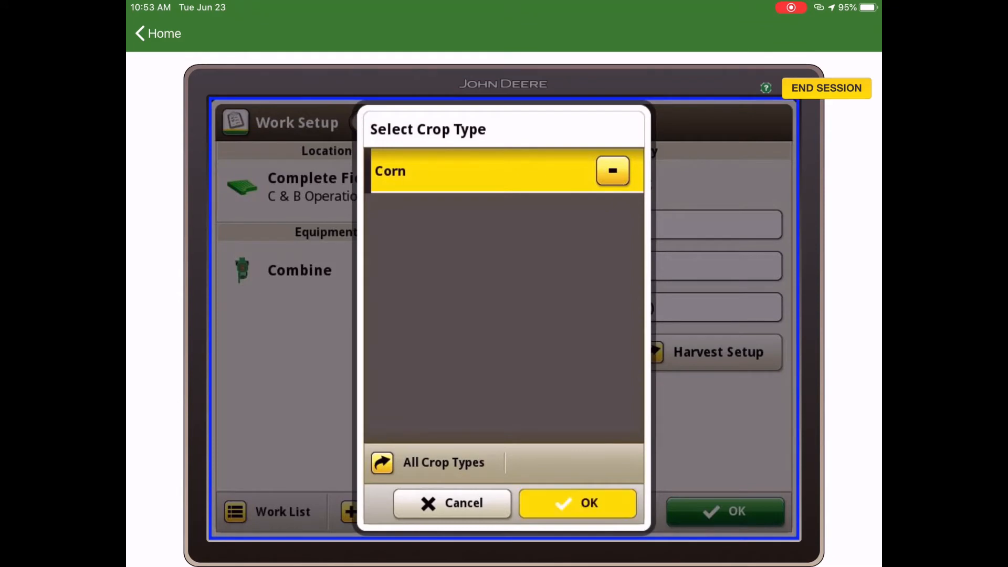
{"action": "left_click", "coordinate": [577, 503]}
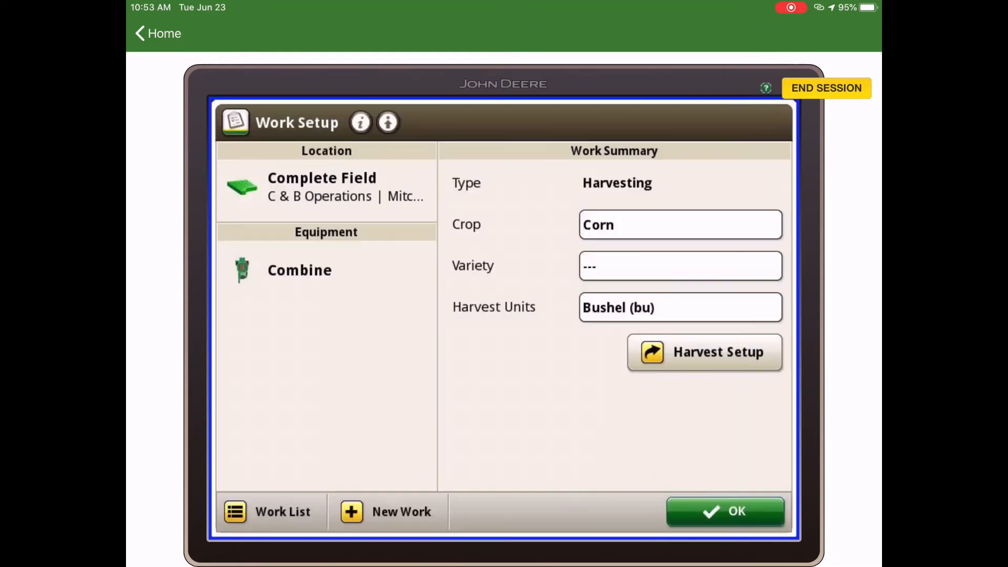
{"action": "left_click", "coordinate": [679, 266]}
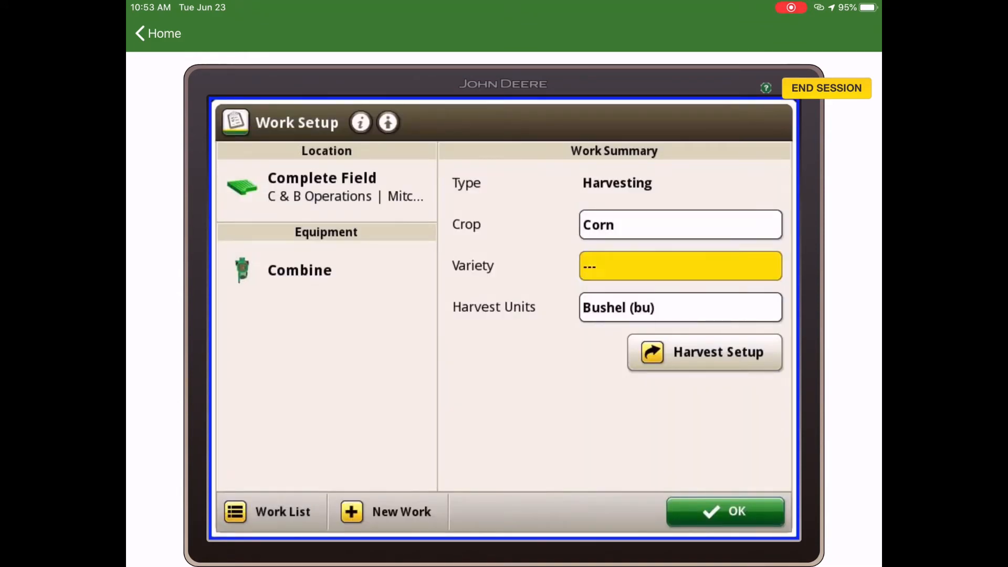
{"action": "left_click", "coordinate": [679, 266]}
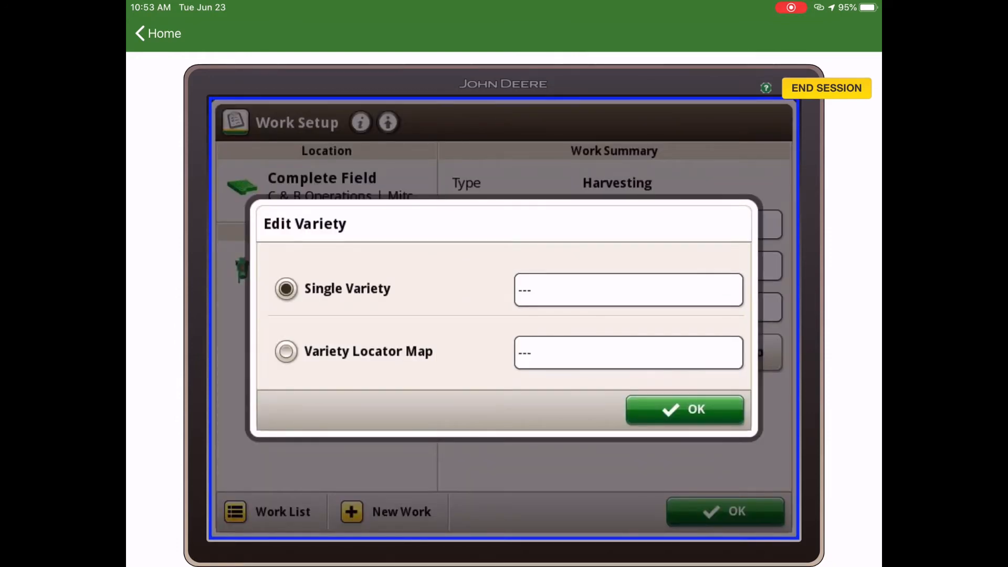
Use the 2020 | Corn variety locator map with an audible tone on variety change
{"action": "left_click", "coordinate": [286, 352]}
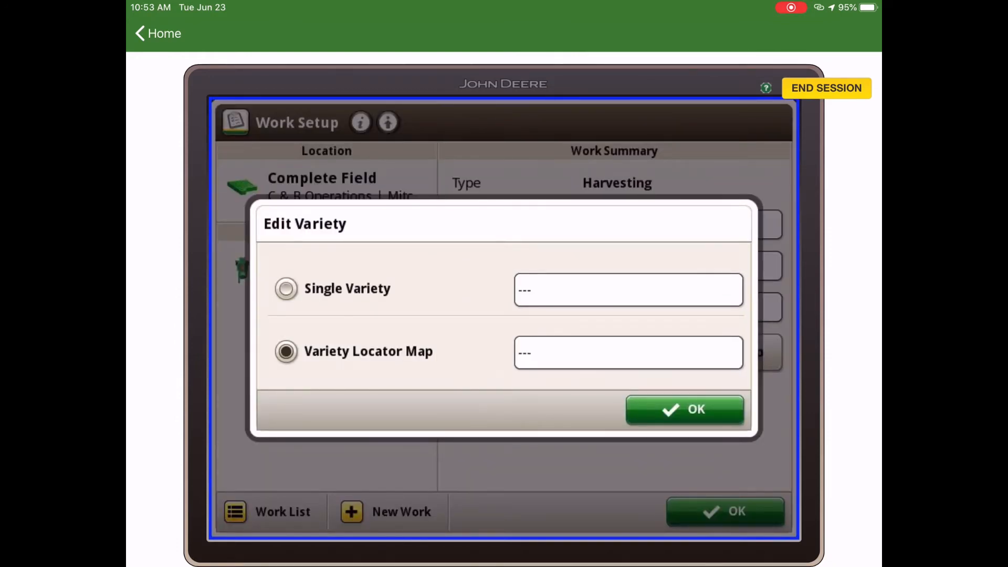
{"action": "left_click", "coordinate": [684, 410]}
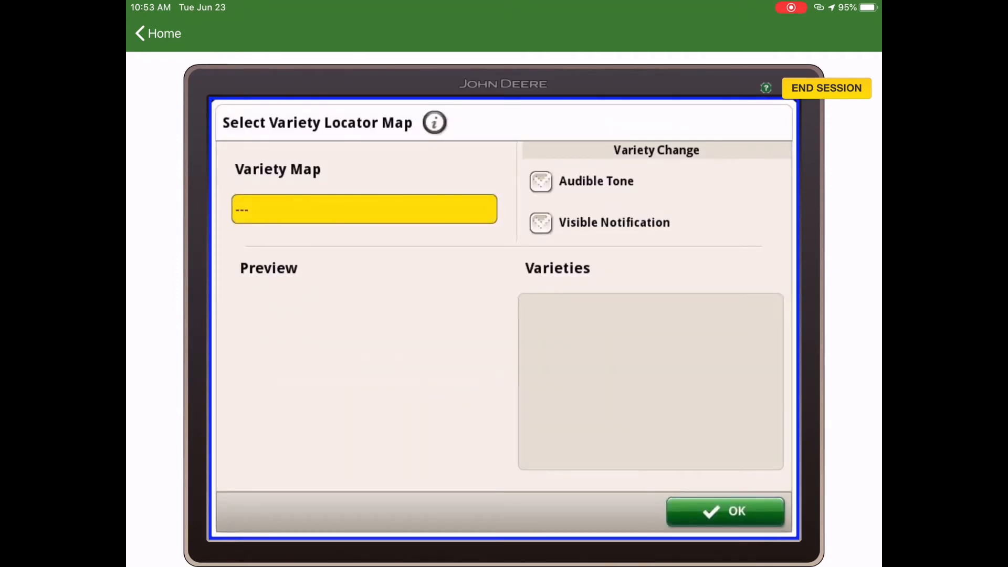
{"action": "left_click", "coordinate": [364, 209]}
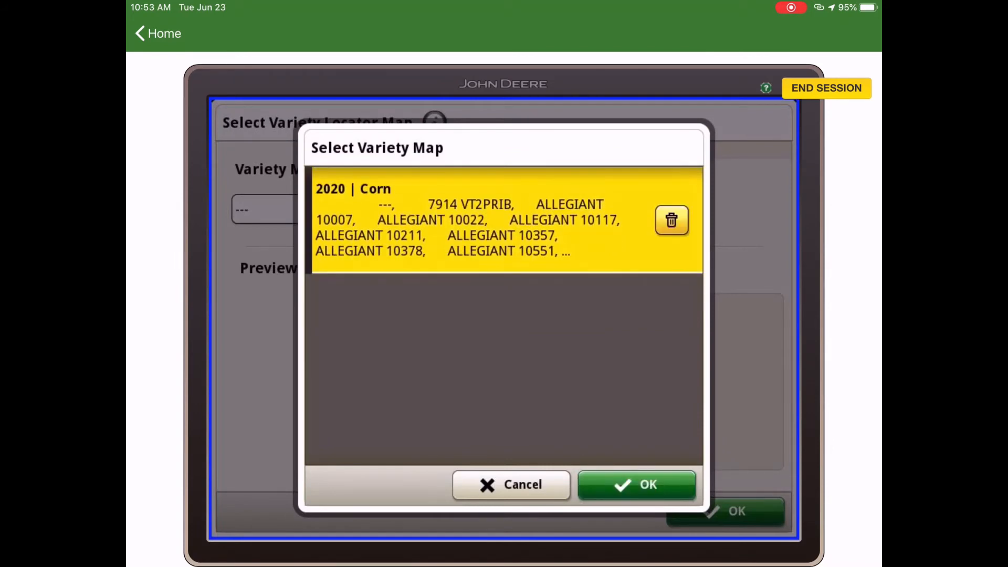
{"action": "left_click", "coordinate": [636, 485]}
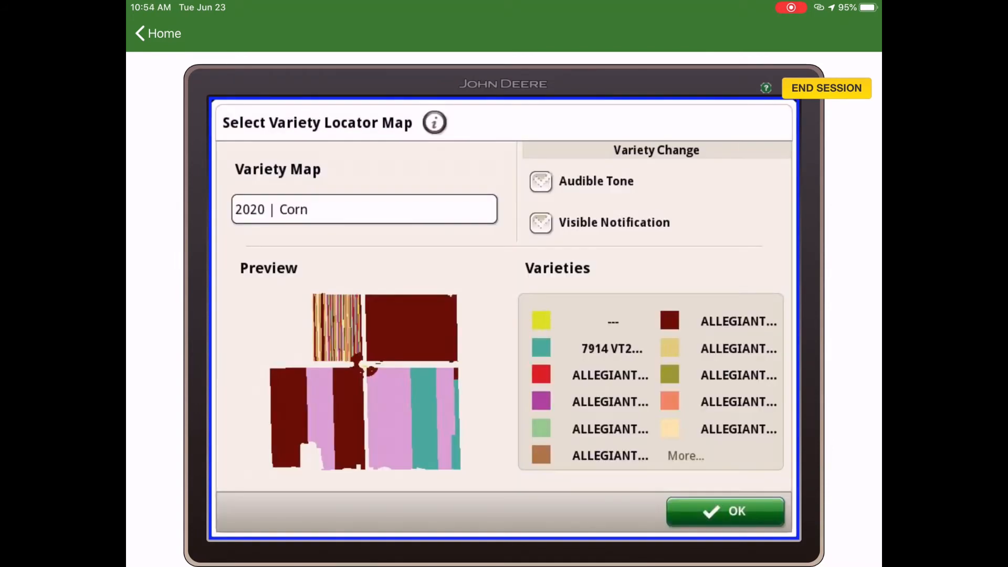
{"action": "left_click", "coordinate": [541, 181]}
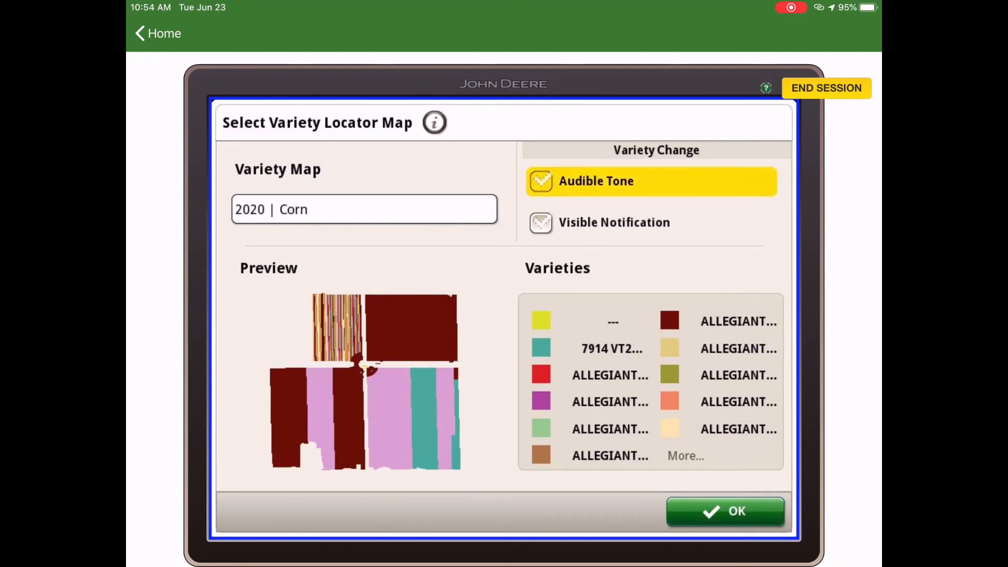
{"action": "left_click", "coordinate": [541, 223]}
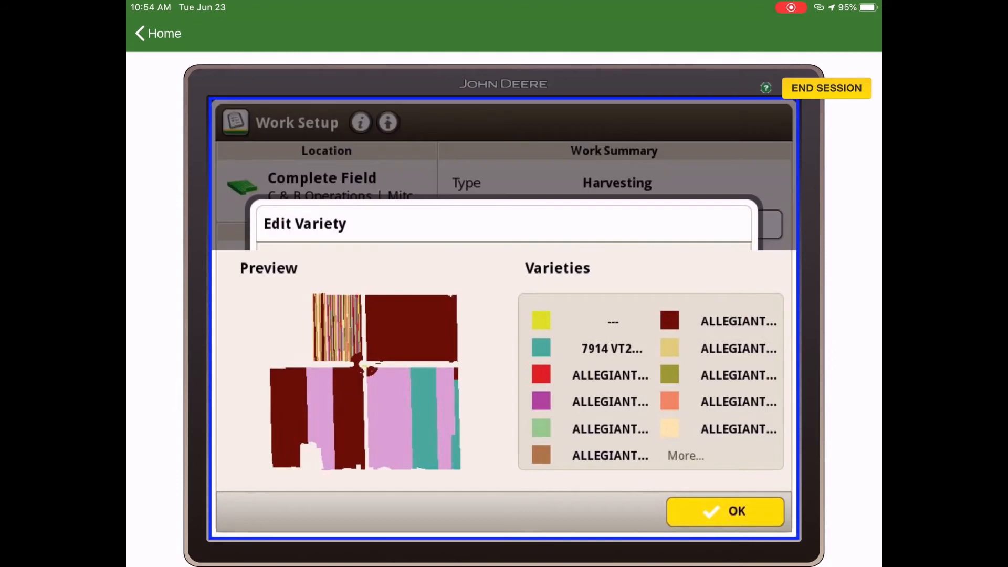
{"action": "left_click", "coordinate": [724, 511]}
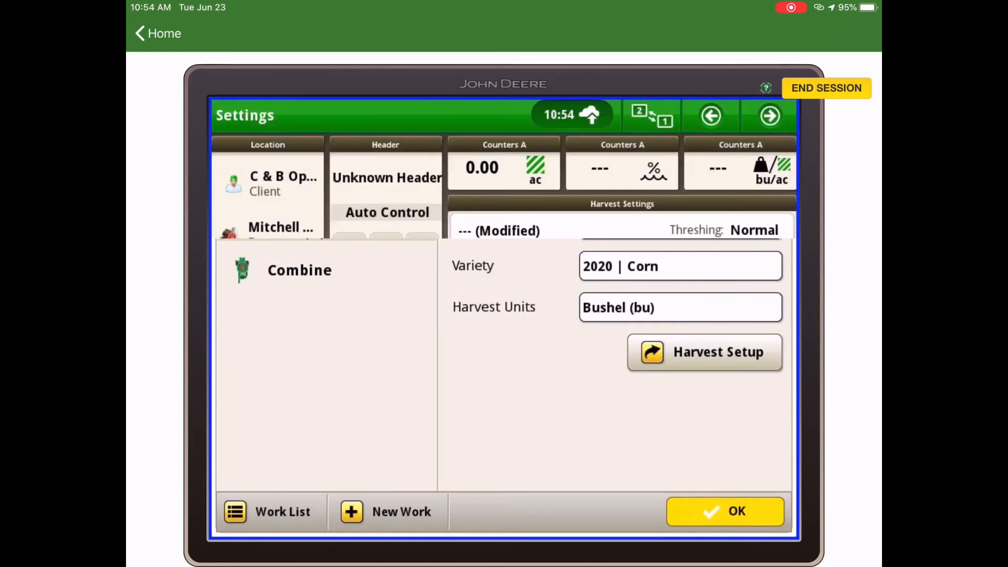
Close Work Setup with variety 2020 | Corn and bushel harvest units
{"action": "left_click", "coordinate": [726, 511]}
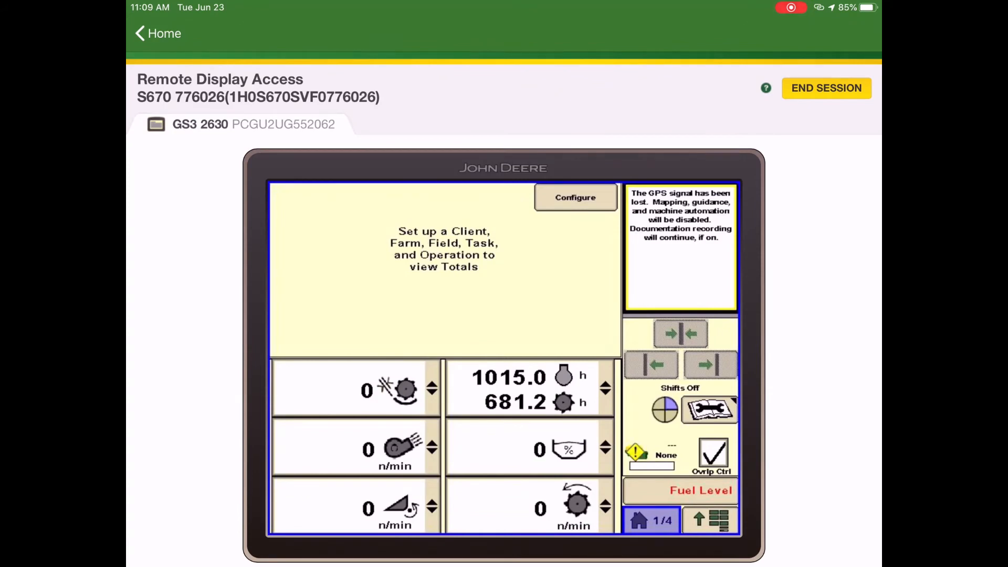
Reach GreenStar Memory > Data Transfer Settings on the GS3 2630 display
{"action": "left_click", "coordinate": [710, 519]}
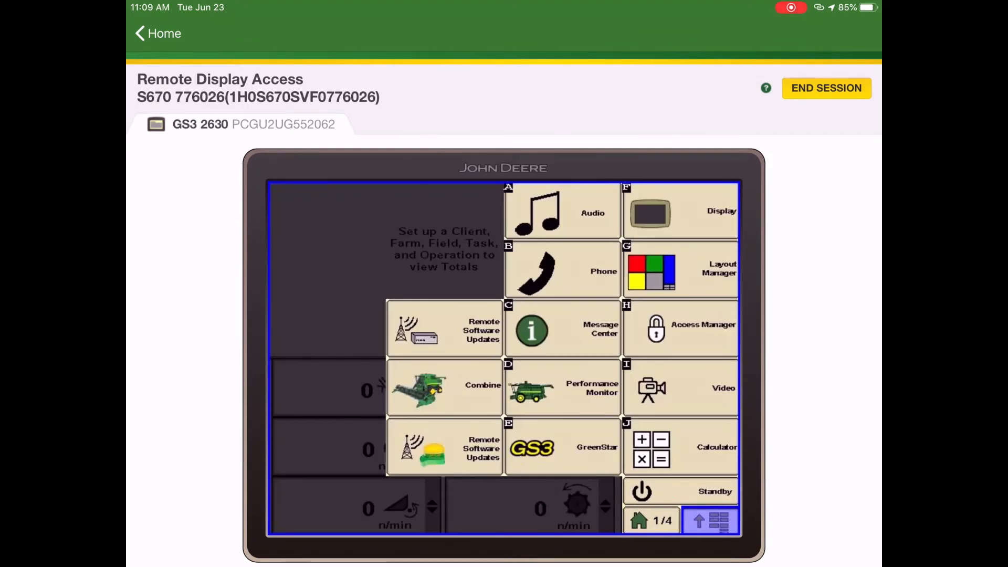
{"action": "left_click", "coordinate": [562, 447]}
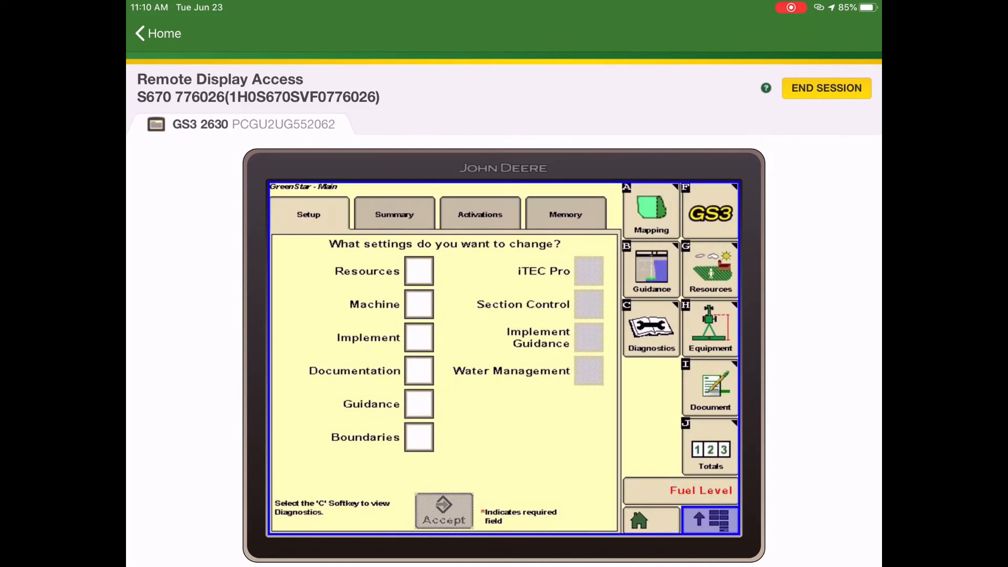
{"action": "left_click", "coordinate": [565, 214]}
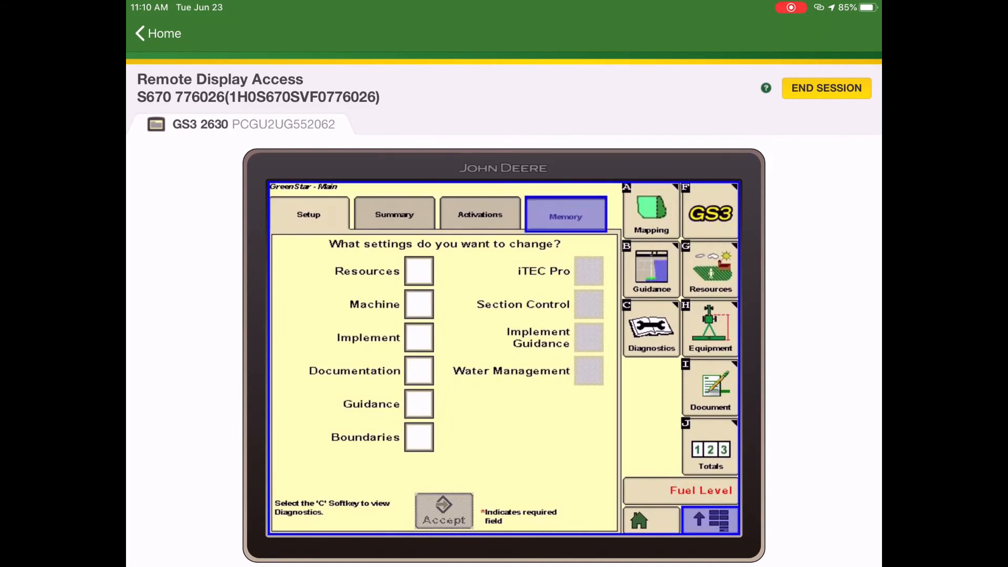
{"action": "left_click", "coordinate": [565, 215]}
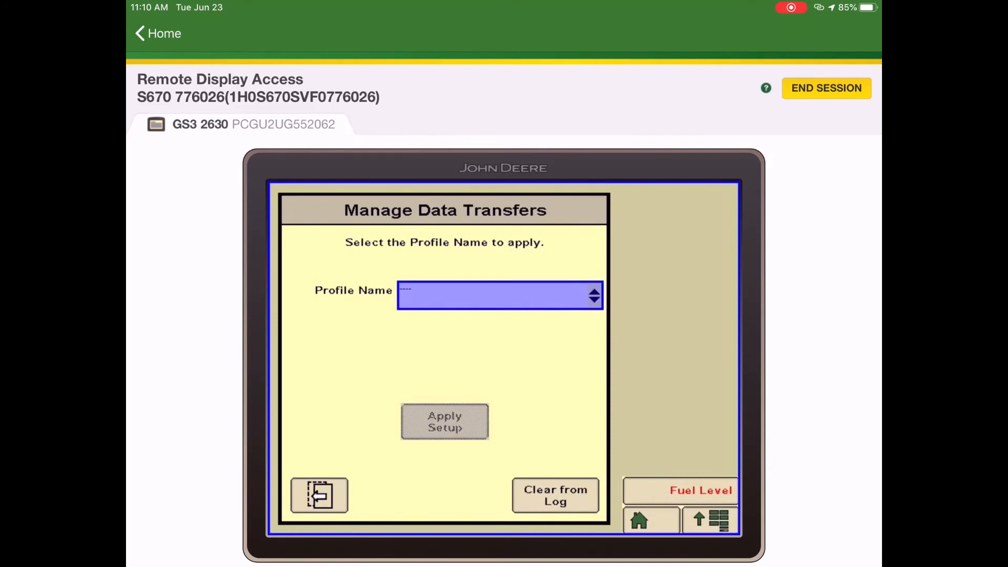
Apply the Test setup profile to the GS3 2630, accepting the replacement warning
{"action": "left_click", "coordinate": [501, 295]}
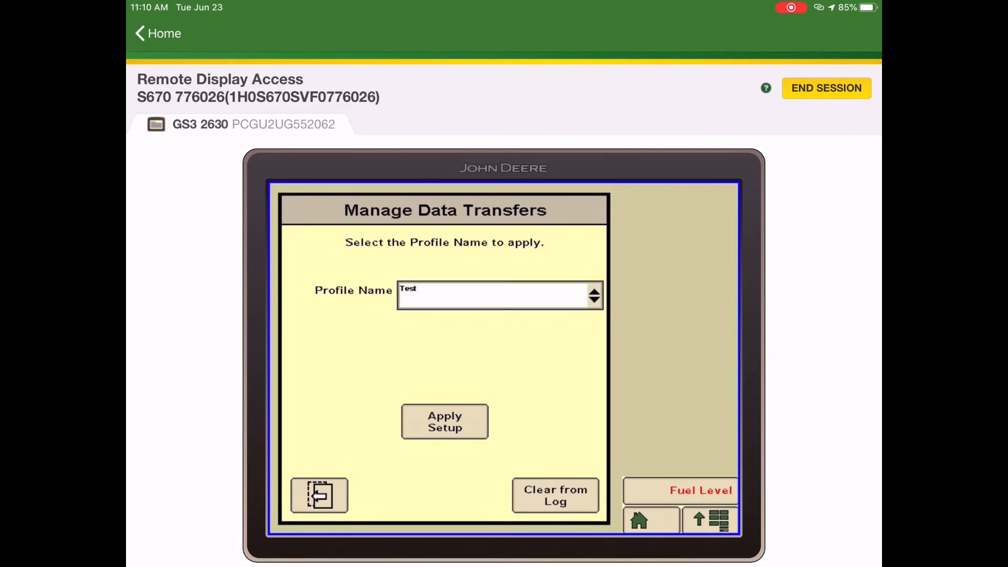
{"action": "left_click", "coordinate": [443, 422]}
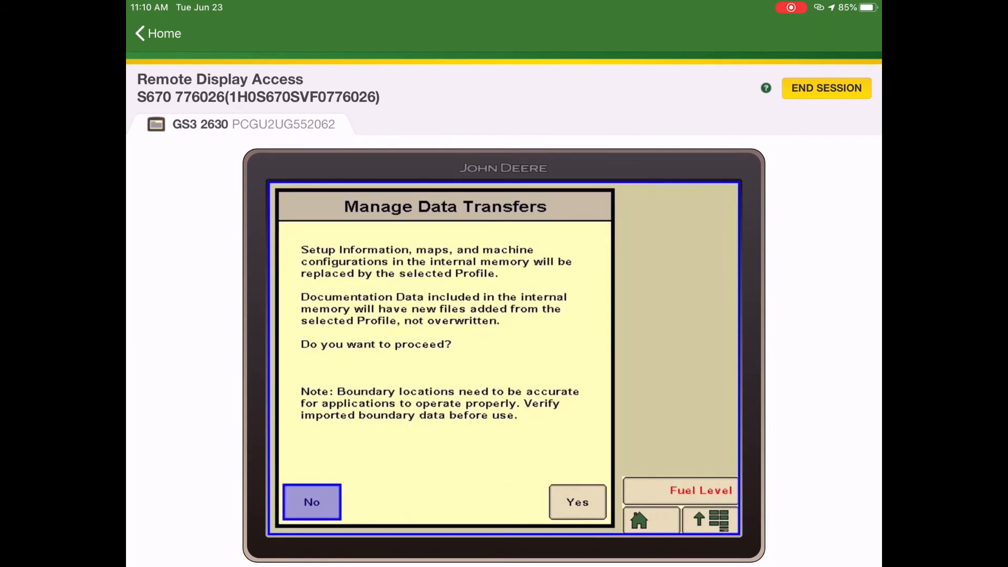
{"action": "left_click", "coordinate": [577, 502]}
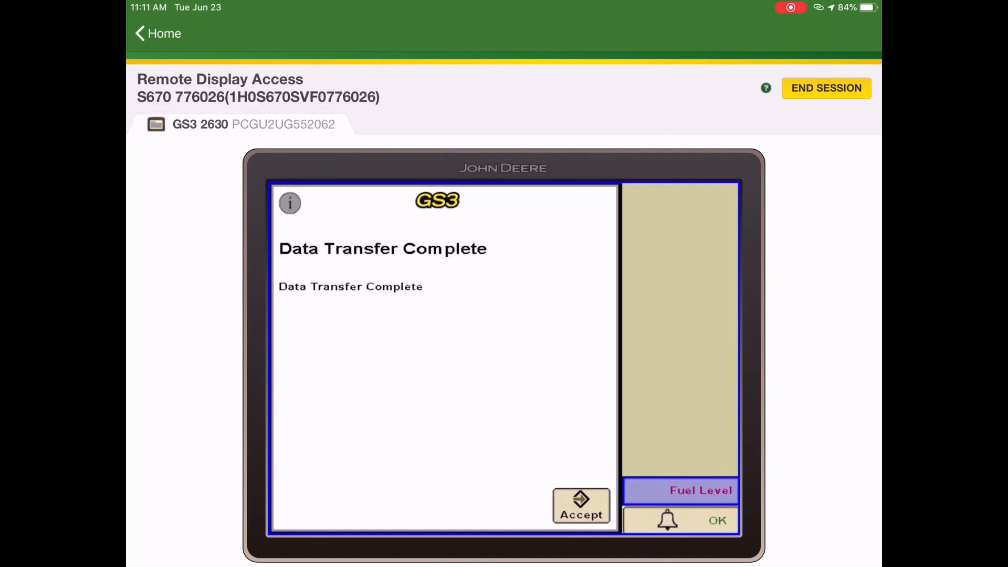
{"action": "left_click", "coordinate": [581, 505]}
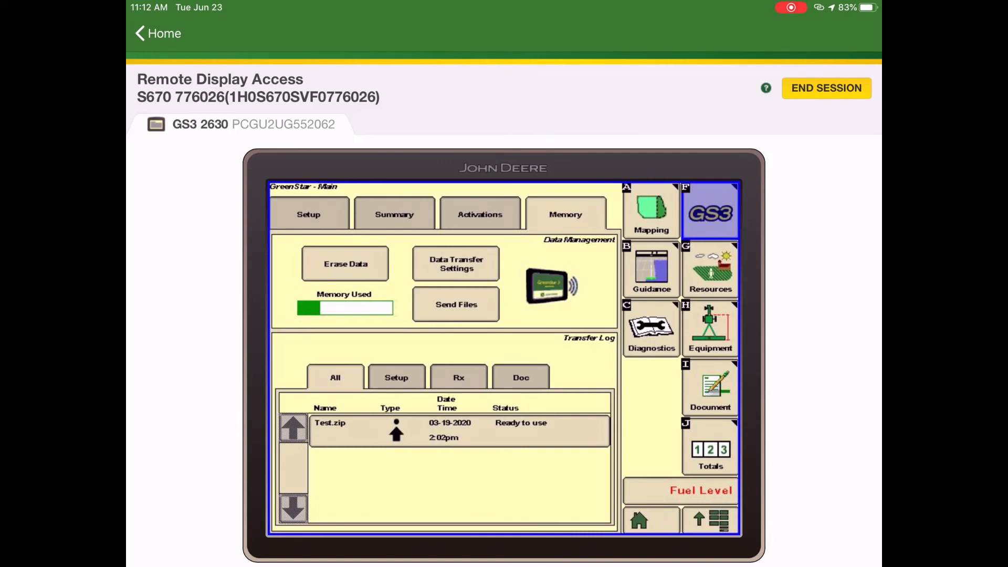
Set the GS3 resources farm to Mitchell Plot and accept the documentation setup message
{"action": "left_click", "coordinate": [710, 268]}
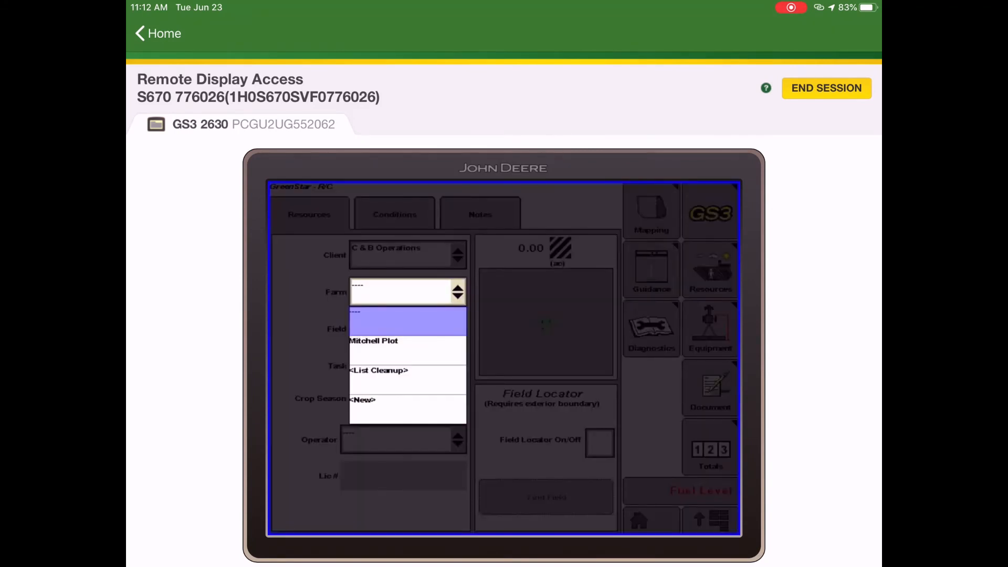
{"action": "left_click", "coordinate": [373, 341]}
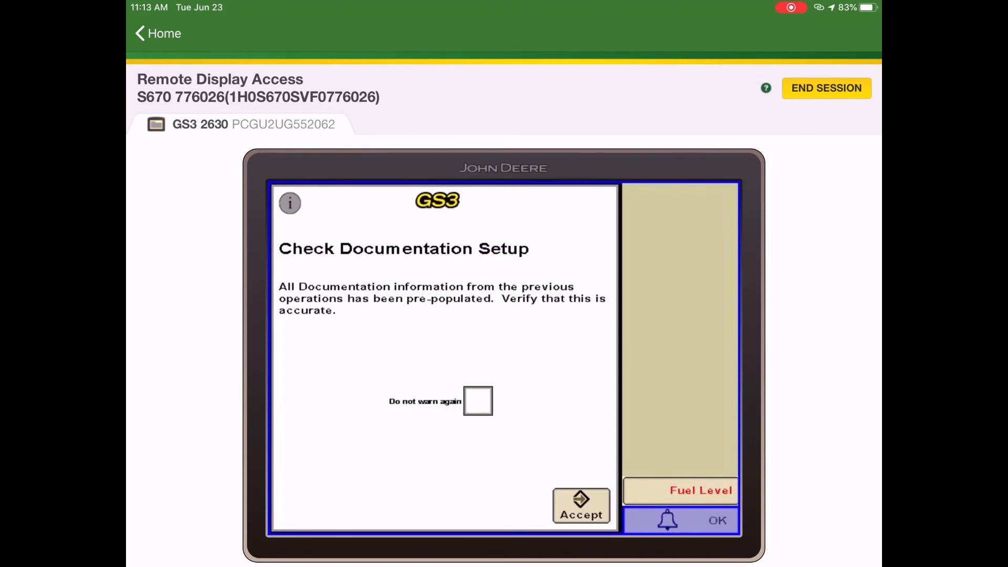
{"action": "left_click", "coordinate": [579, 506]}
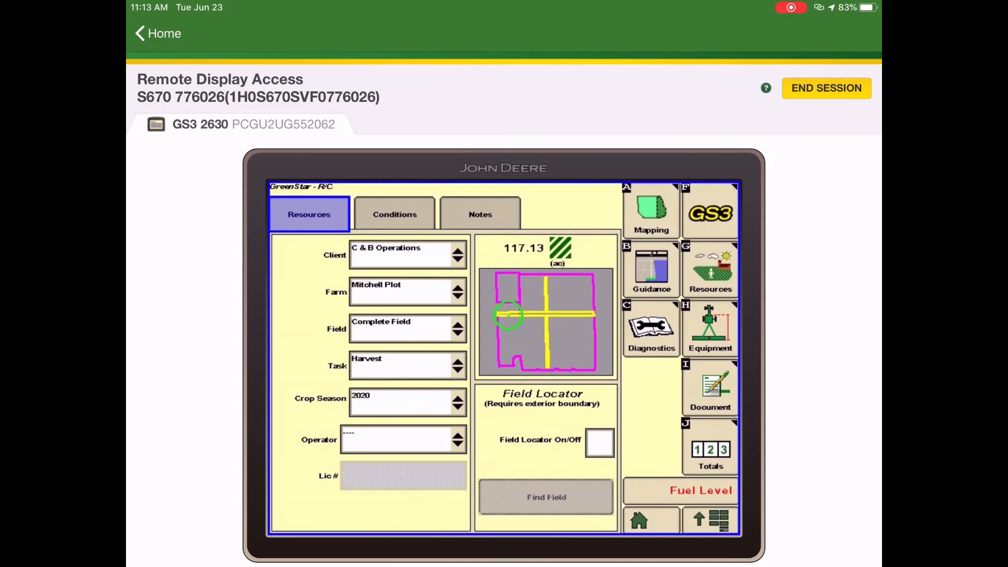
{"action": "left_click", "coordinate": [710, 386]}
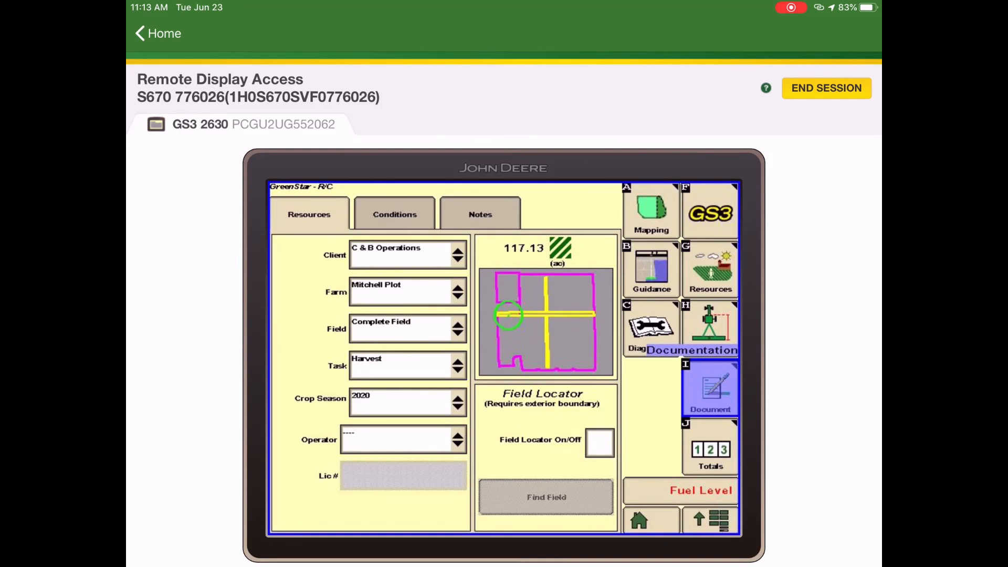
Document the harvest as Corn, Dekalb DKC 45-95, with variety locator enabled
{"action": "left_click", "coordinate": [407, 365]}
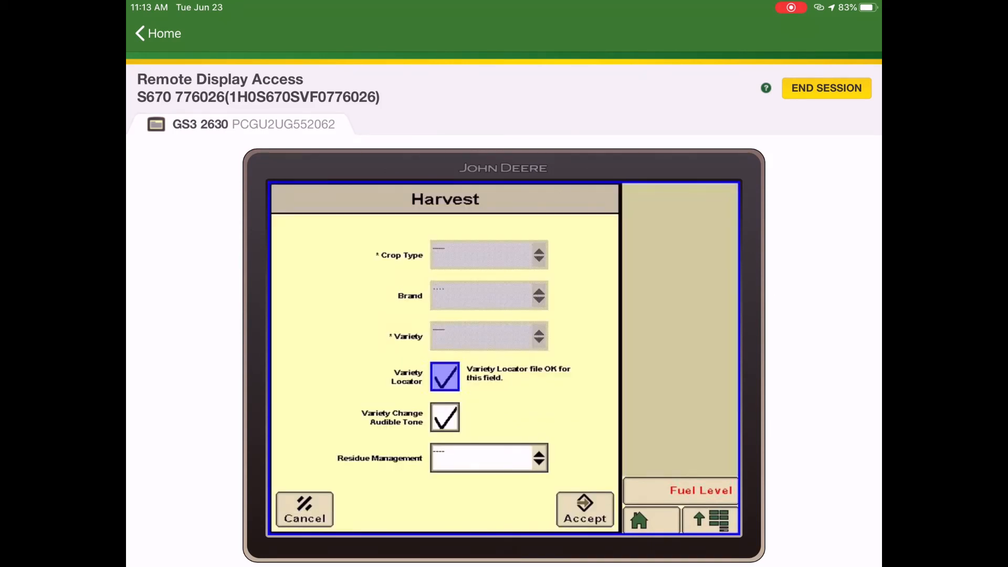
{"action": "left_click", "coordinate": [488, 255]}
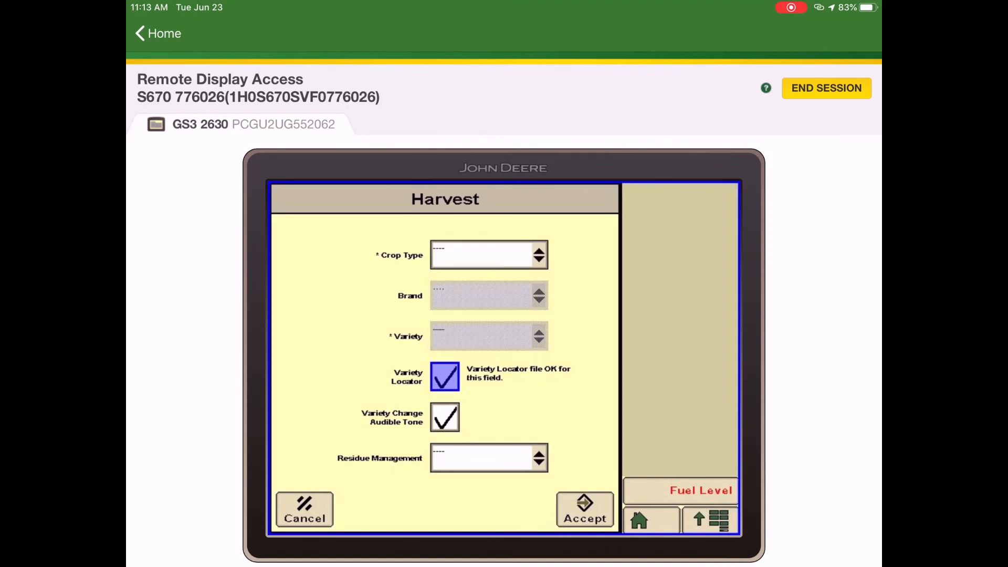
{"action": "left_click", "coordinate": [445, 377]}
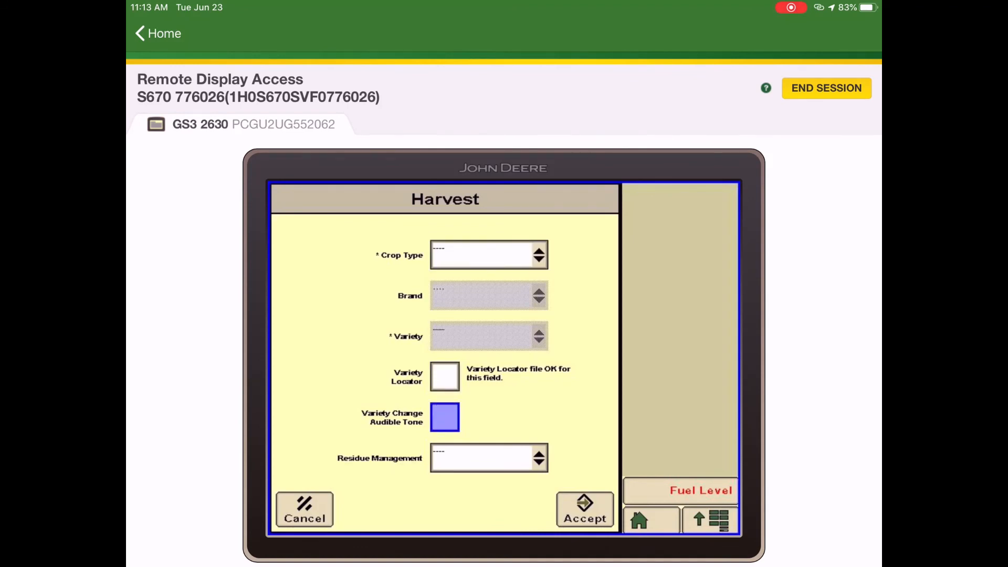
{"action": "left_click", "coordinate": [488, 255]}
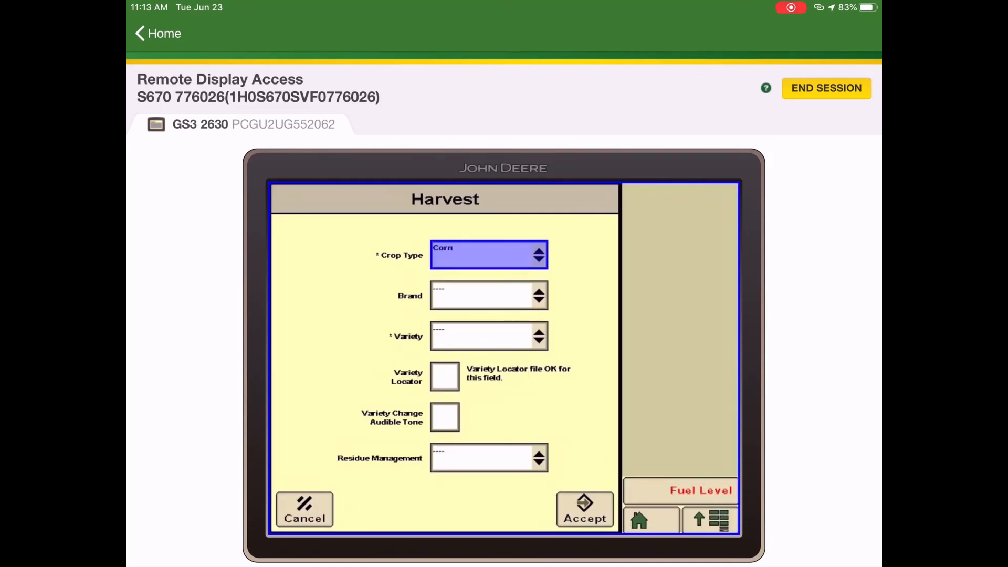
{"action": "left_click", "coordinate": [489, 335]}
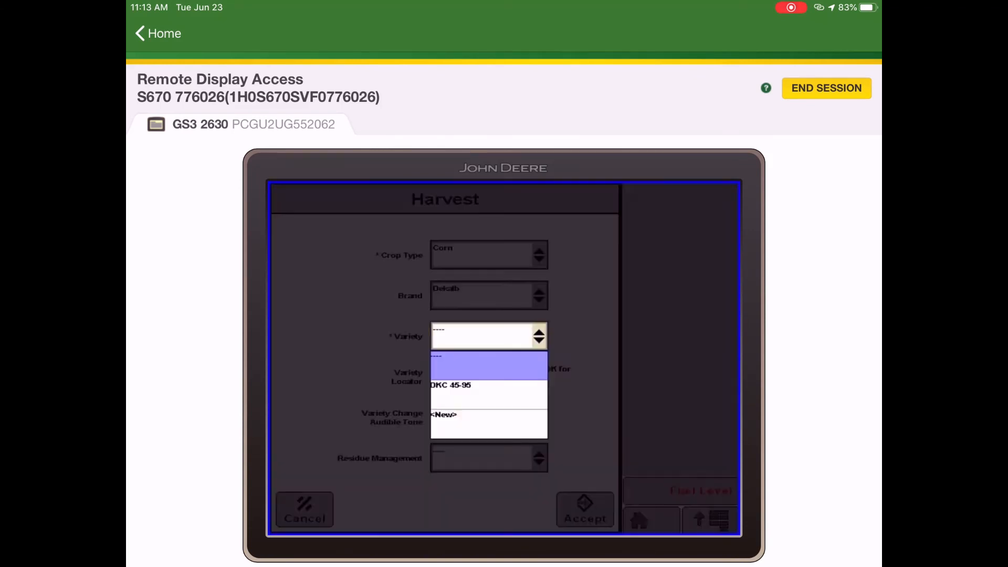
{"action": "left_click", "coordinate": [451, 384]}
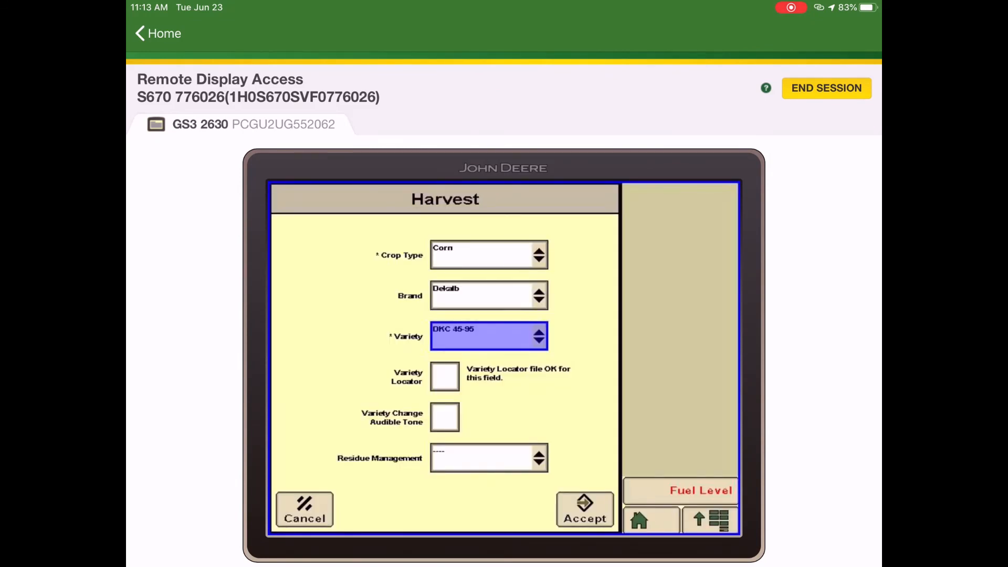
{"action": "left_click", "coordinate": [444, 418]}
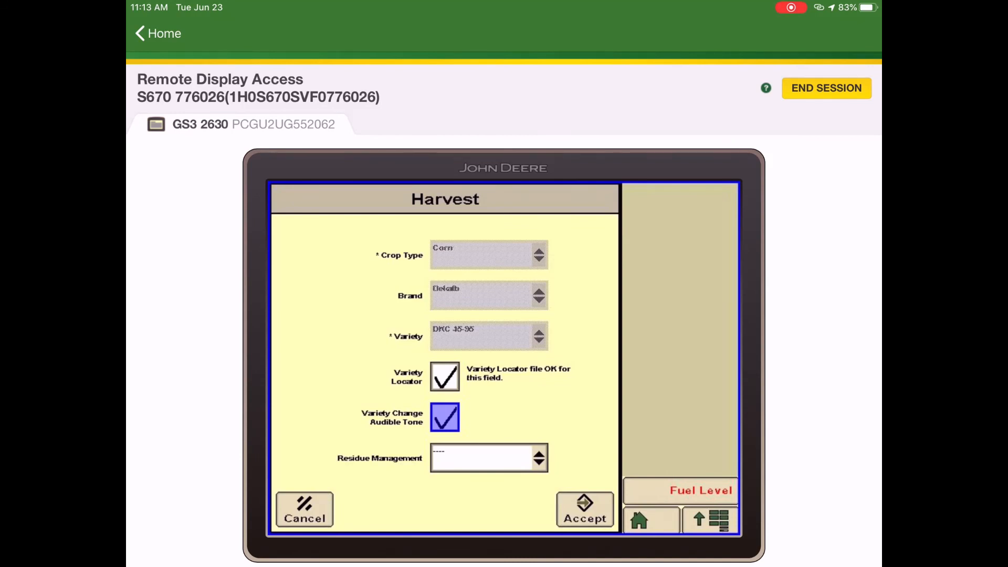
{"action": "left_click", "coordinate": [584, 509]}
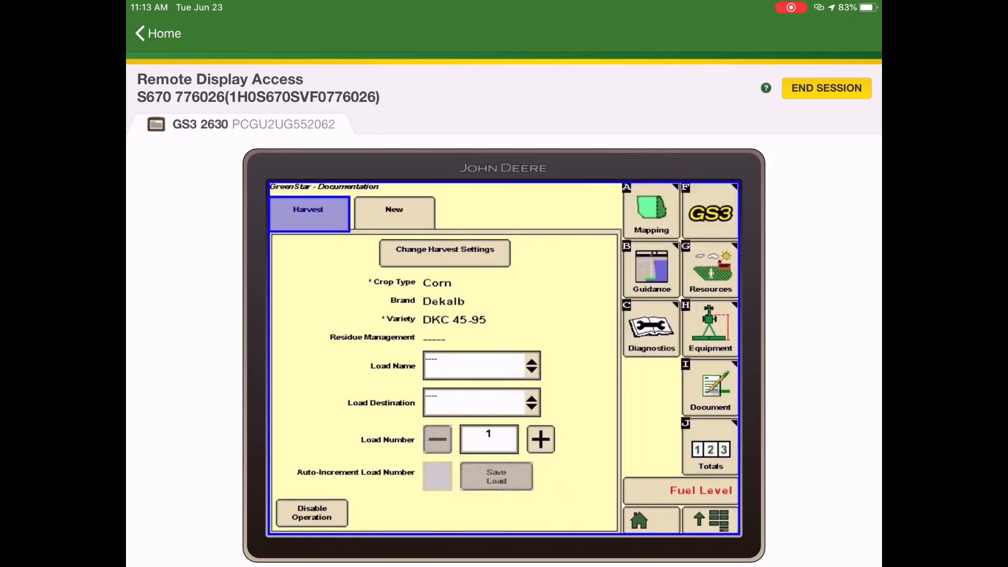